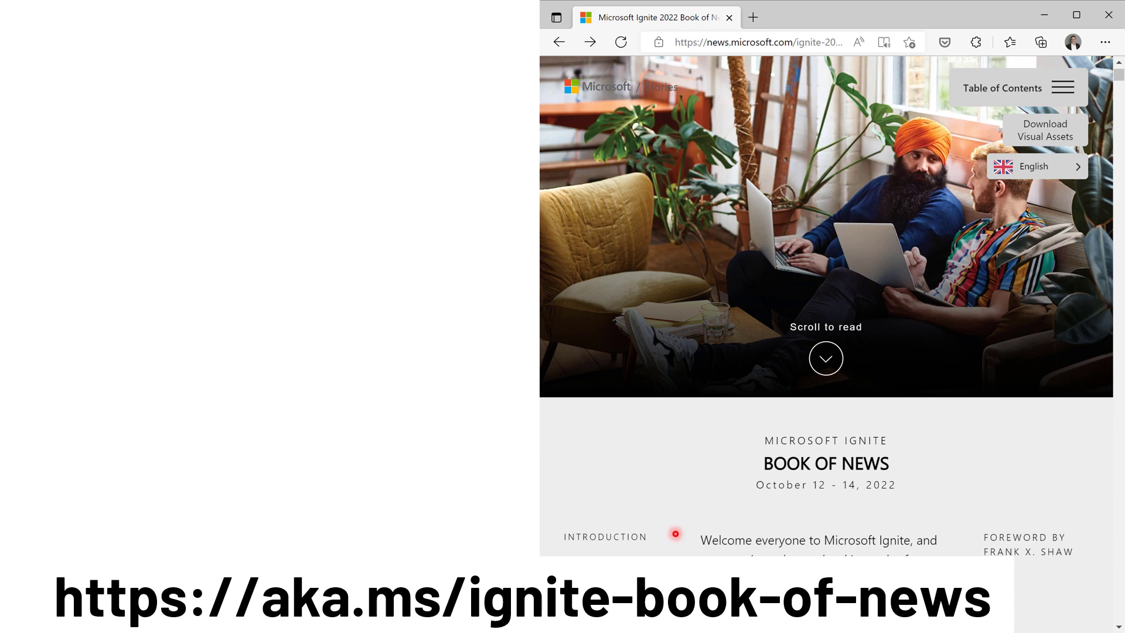
# - Show the Book of News contents and expand 2.1 Azure Data to list its ten announcements
pyautogui.press('alt+tab')
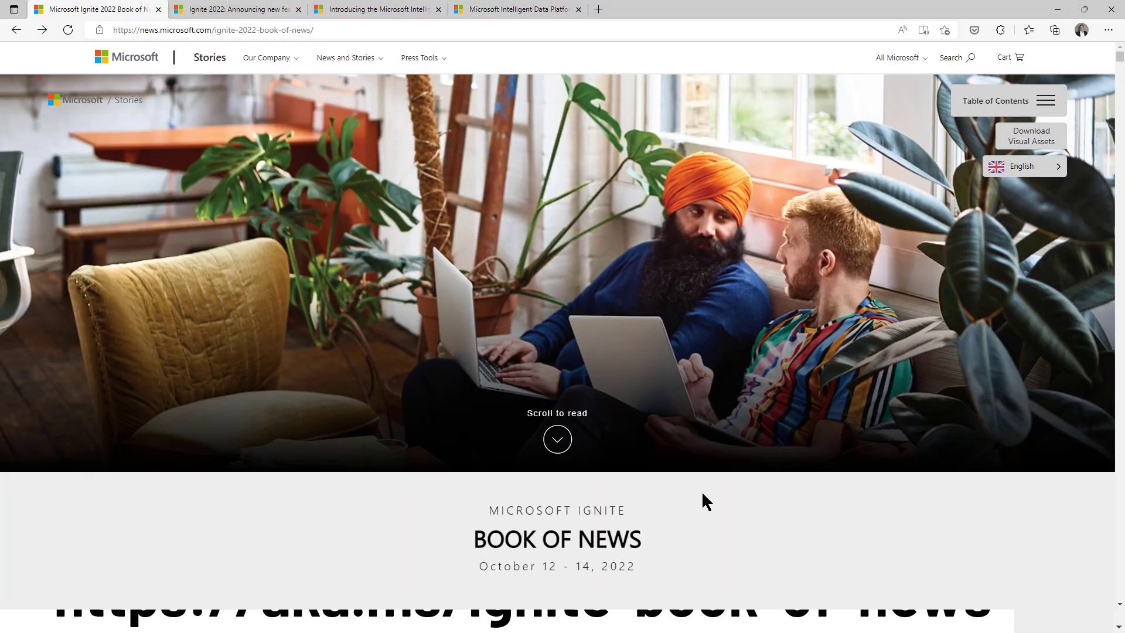
pyautogui.moveTo(1048, 102)
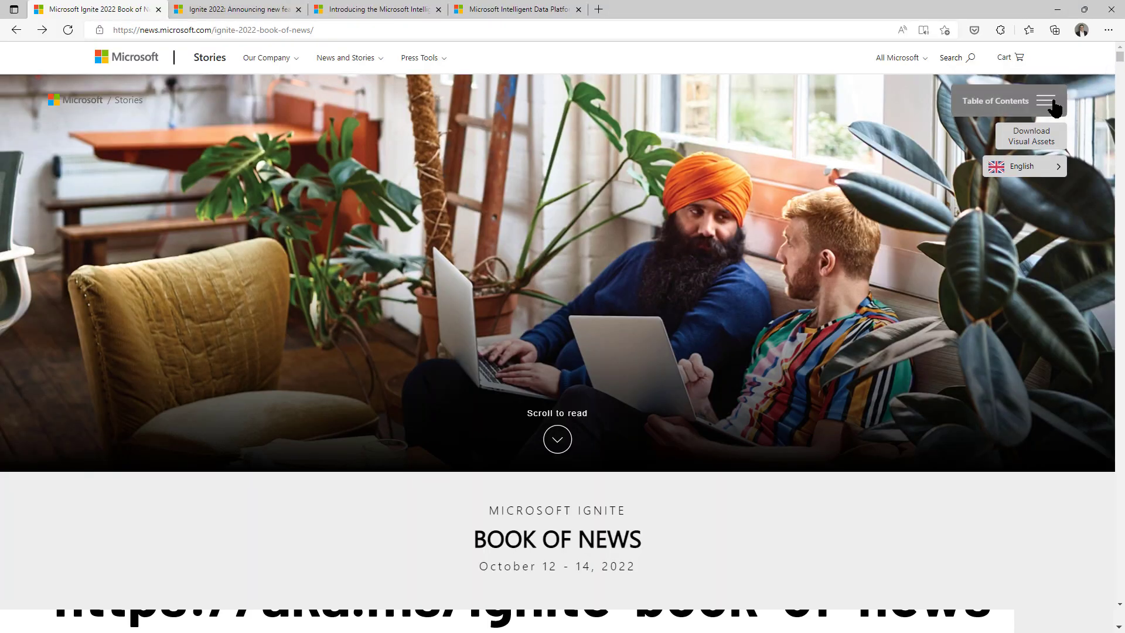
pyautogui.click(1045, 100)
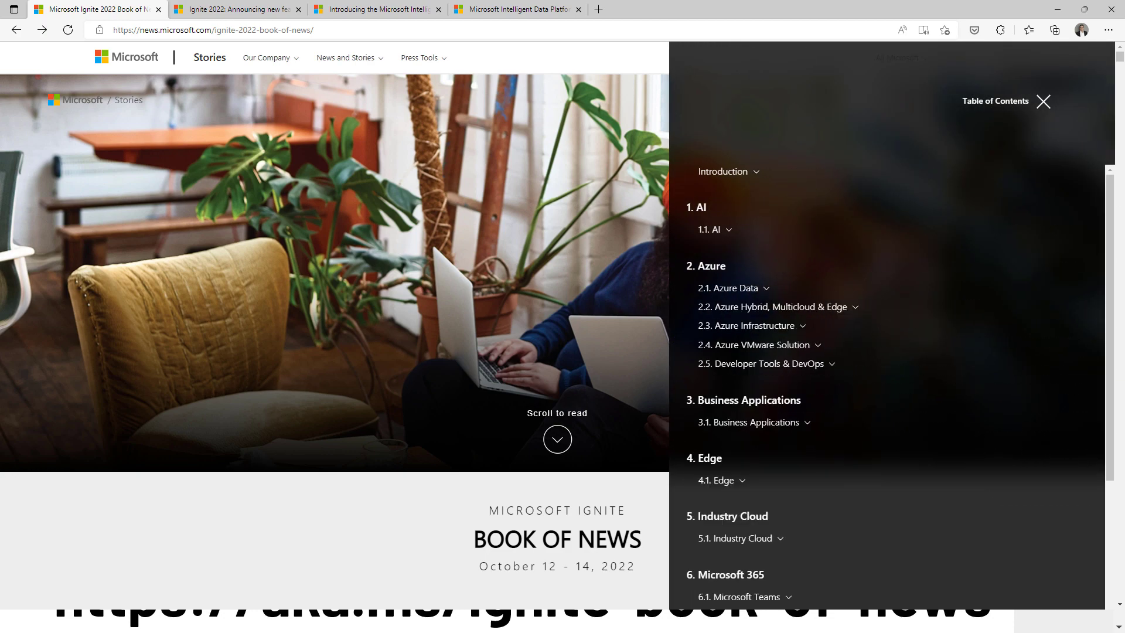
pyautogui.moveTo(689, 203)
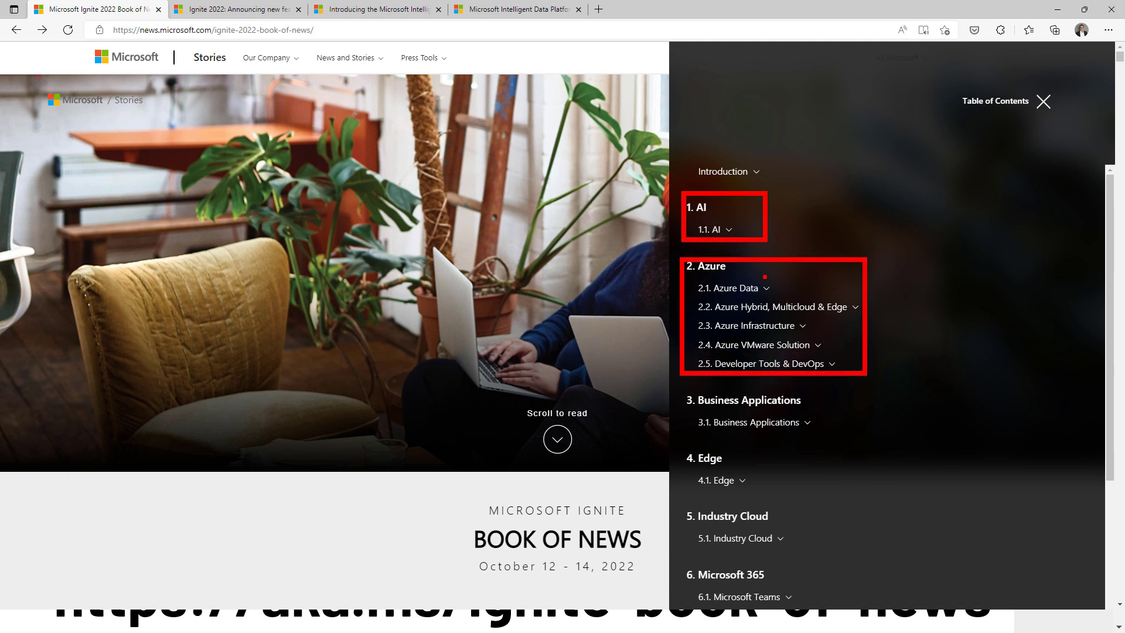
pyautogui.moveTo(787, 439)
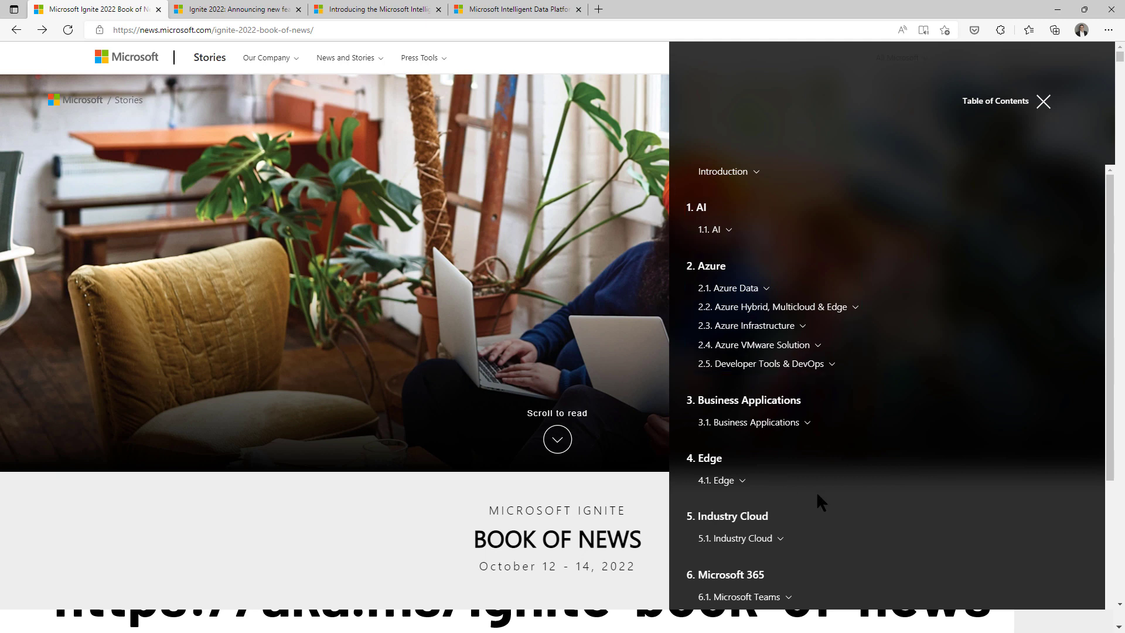
pyautogui.scroll(-3)
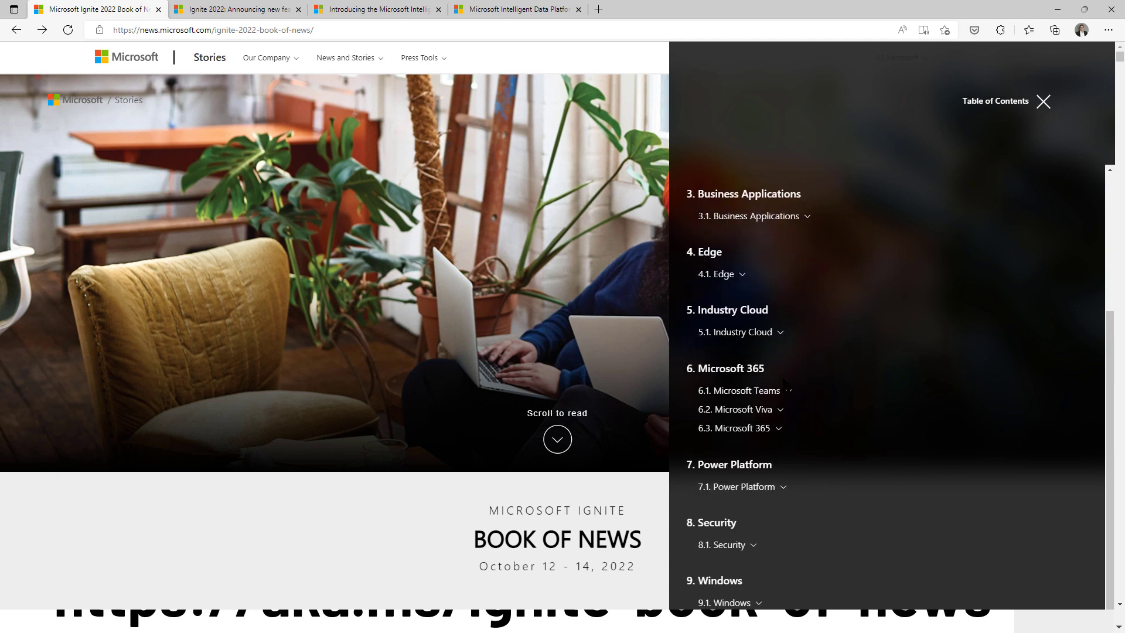
pyautogui.moveTo(902, 554)
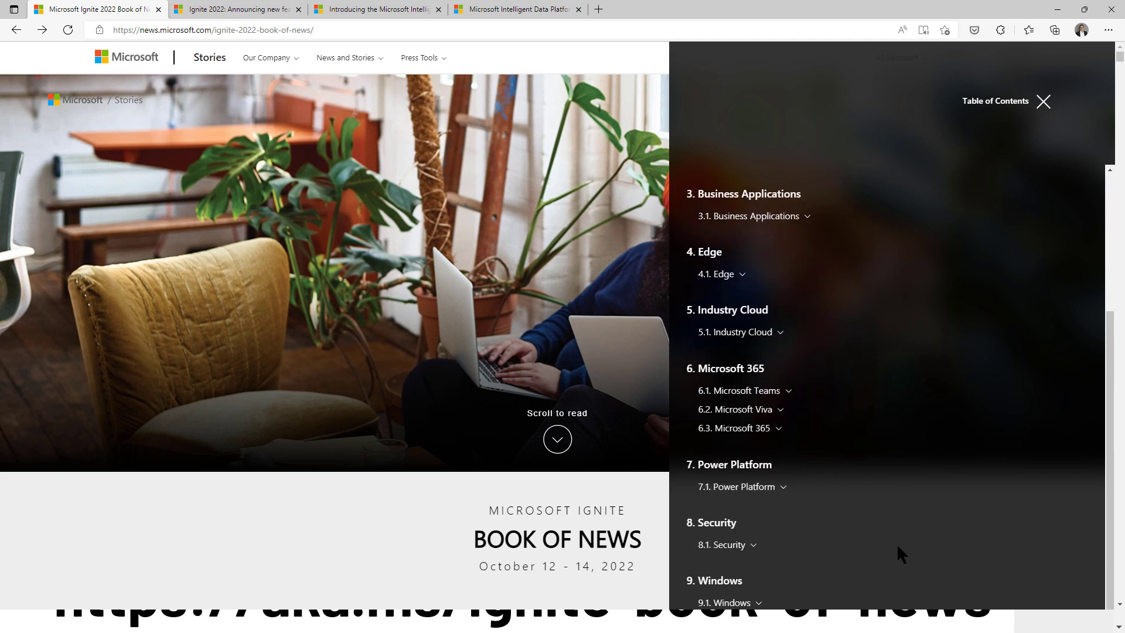
pyautogui.scroll(3)
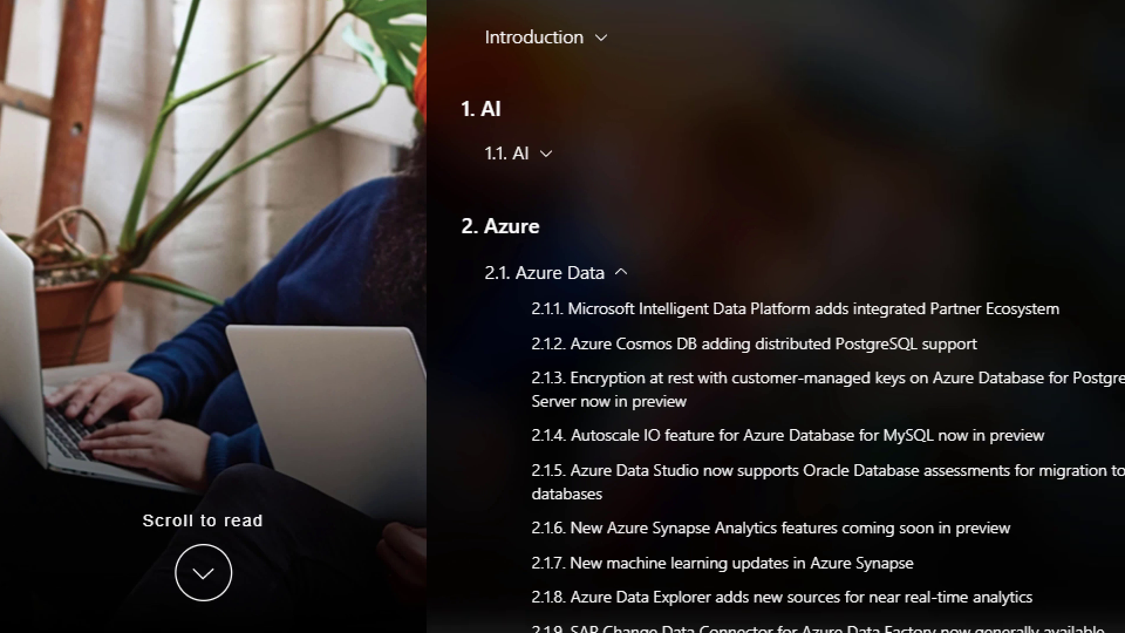
pyautogui.scroll(-3)
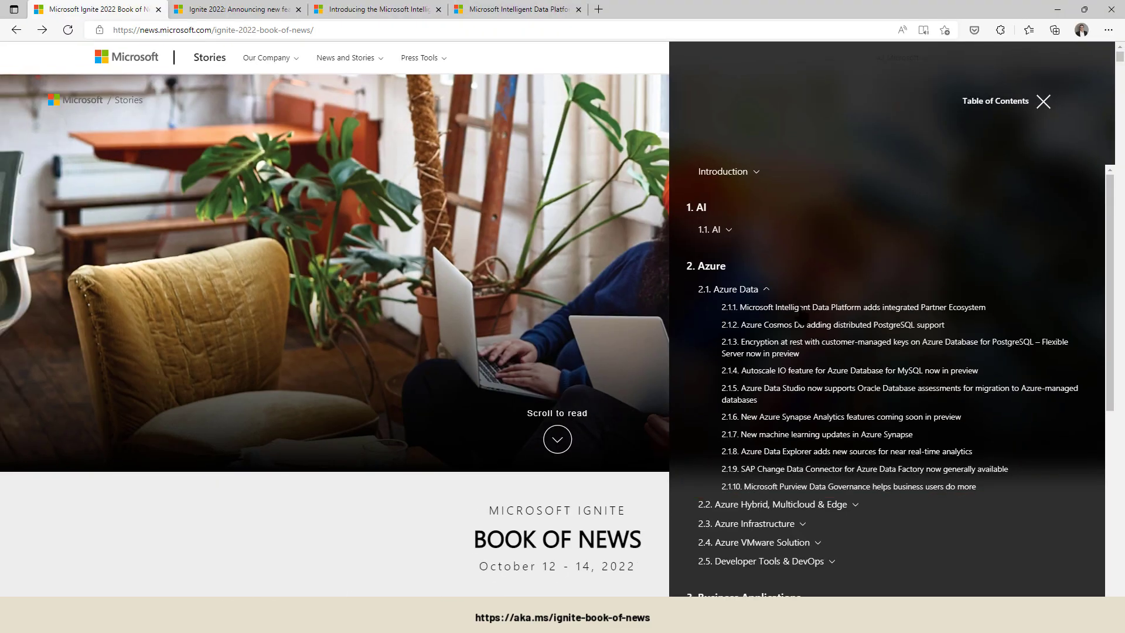
# - Jump to announcement 2.1.1, the Microsoft Intelligent Data Platform Partner Ecosystem
pyautogui.click(854, 307)
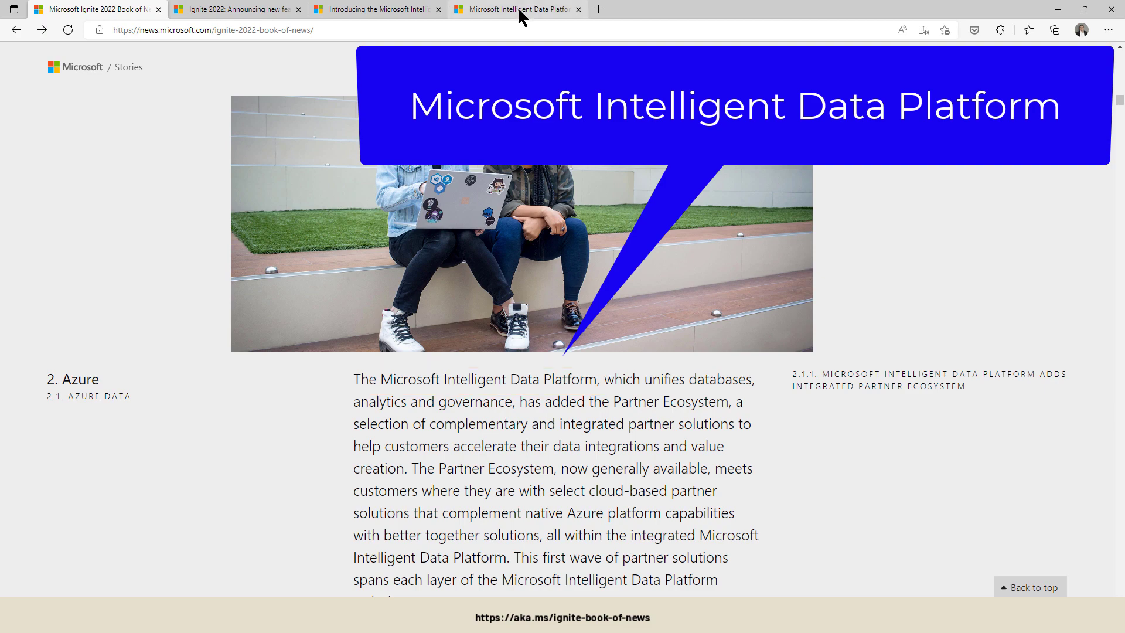
pyautogui.moveTo(514, 9)
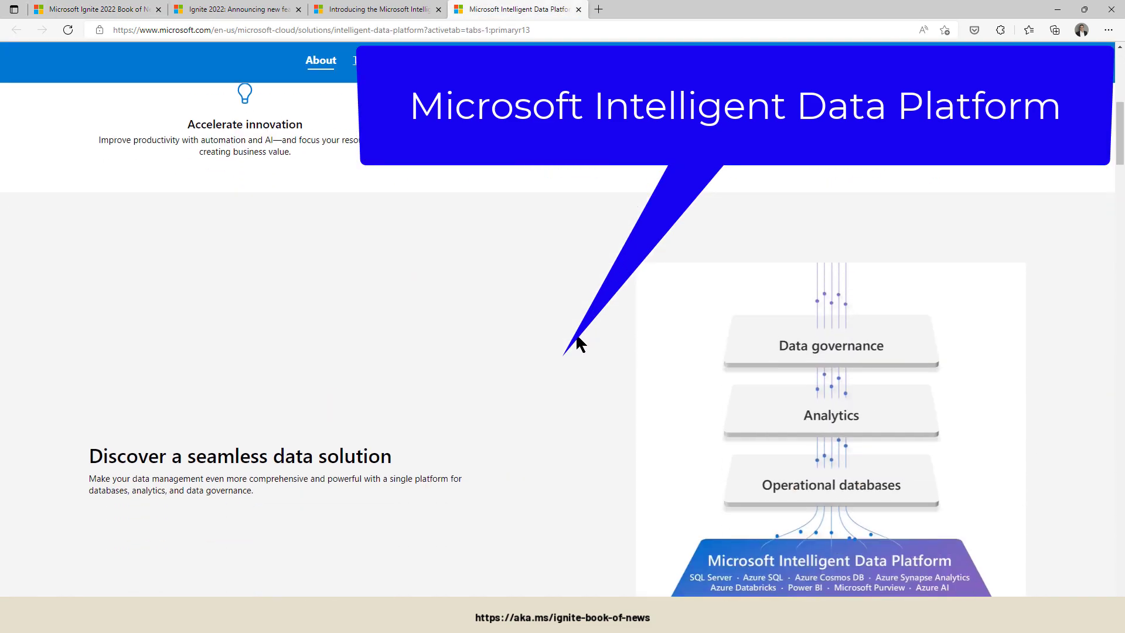
pyautogui.moveTo(618, 483)
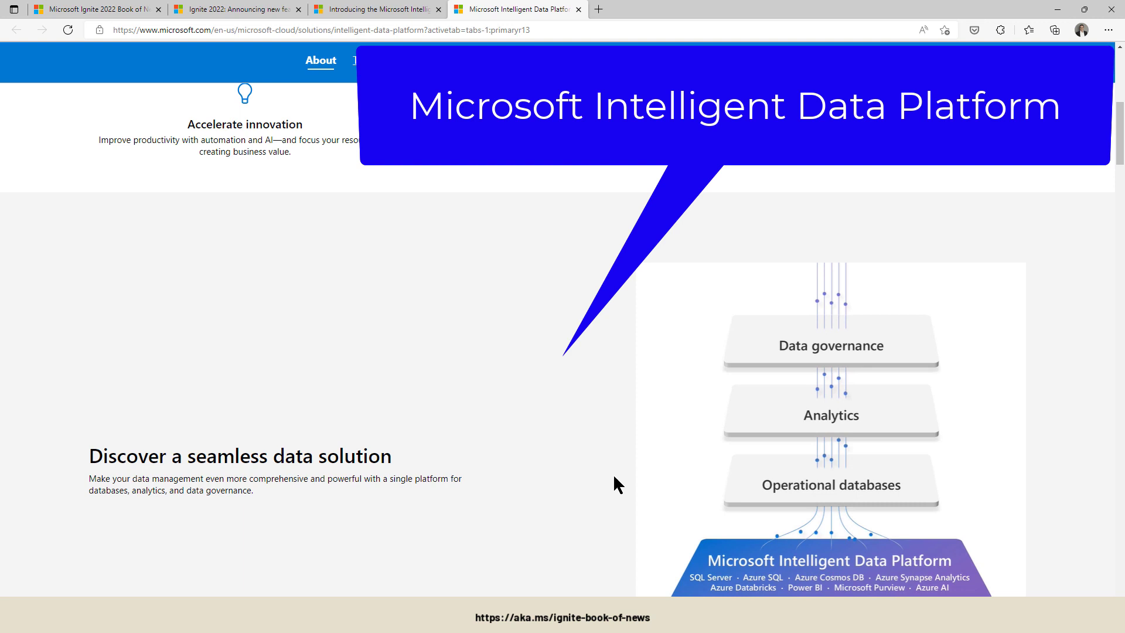
pyautogui.moveTo(837, 509)
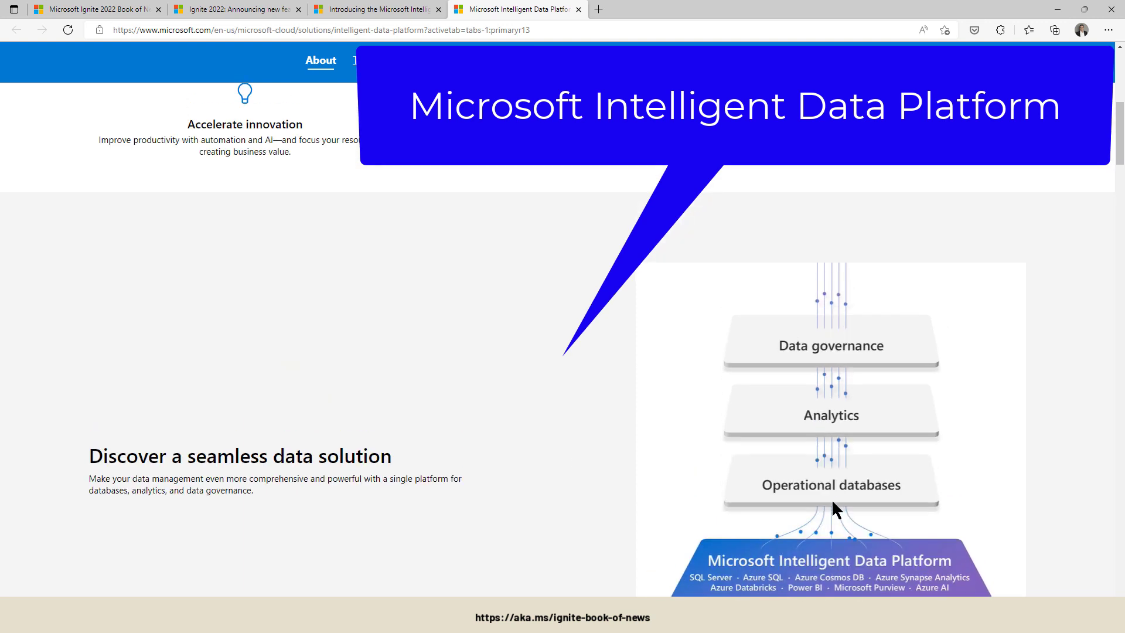
pyautogui.moveTo(802, 431)
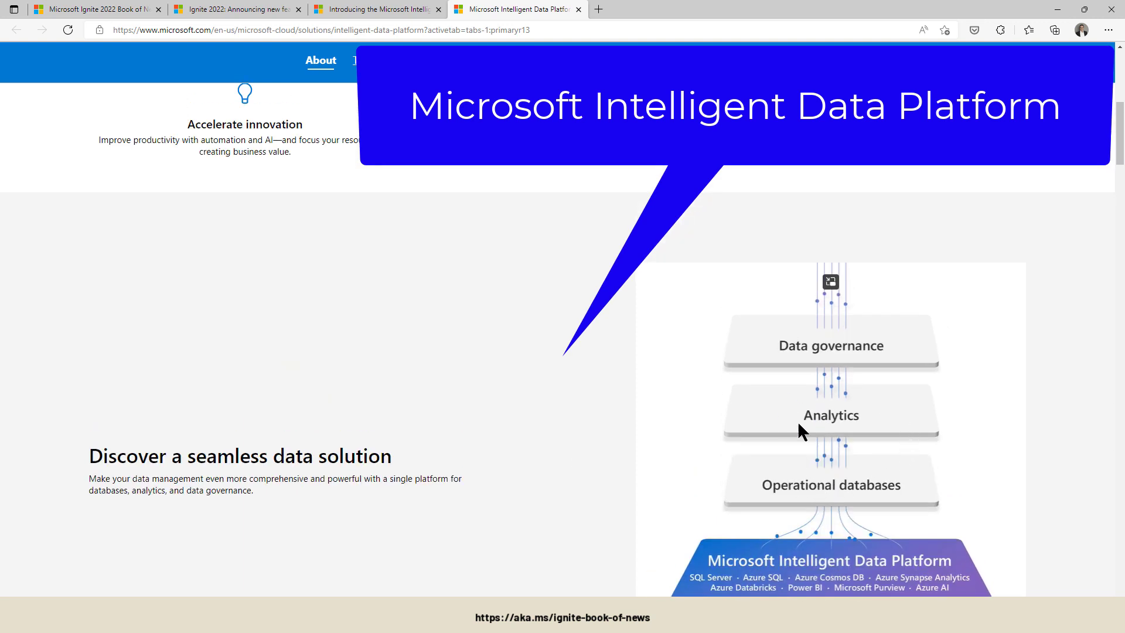
pyautogui.moveTo(853, 335)
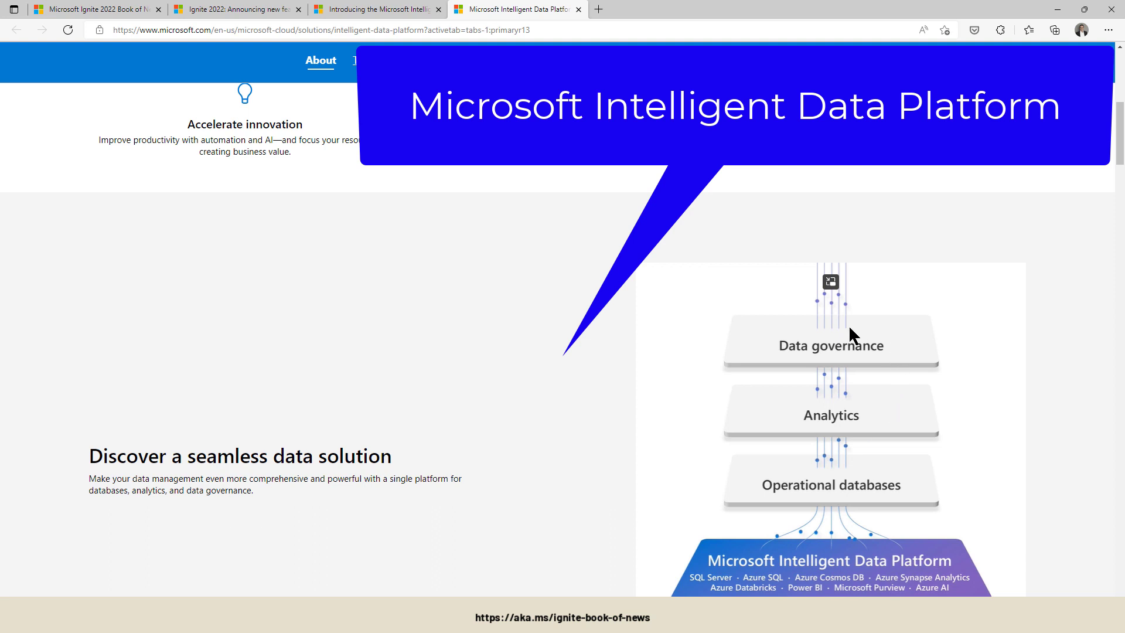
pyautogui.moveTo(674, 564)
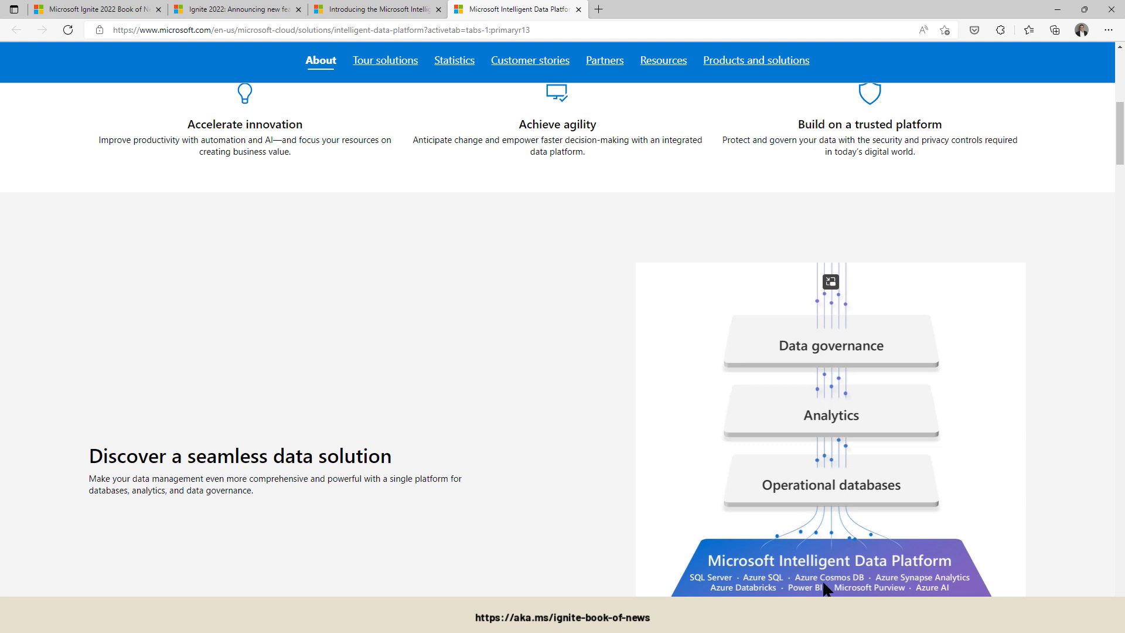
pyautogui.moveTo(950, 594)
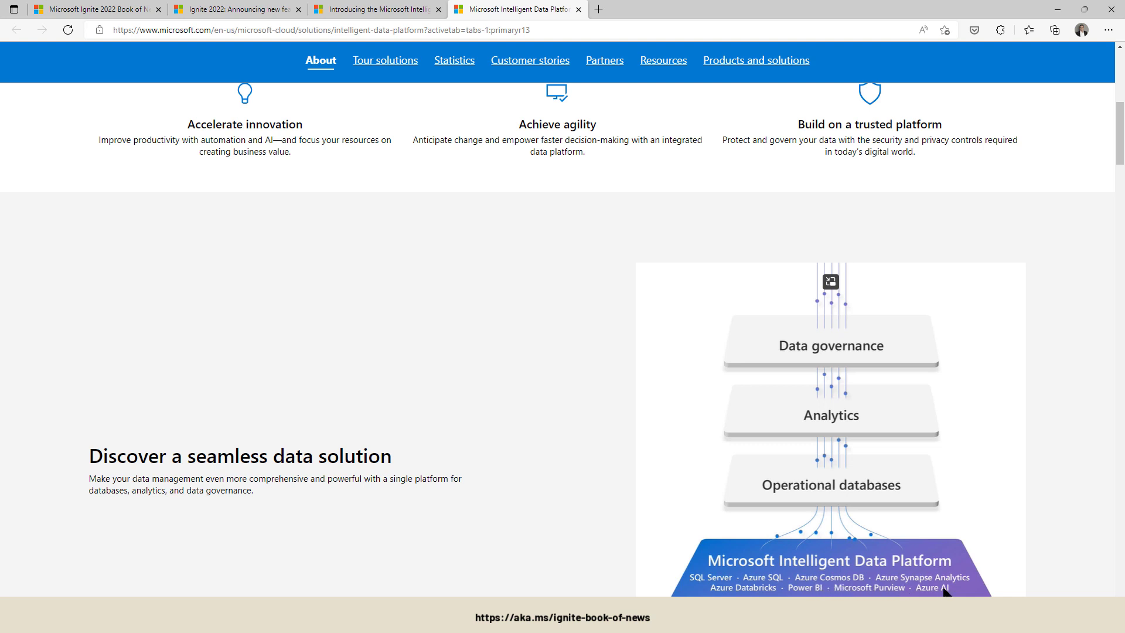
pyautogui.moveTo(949, 588)
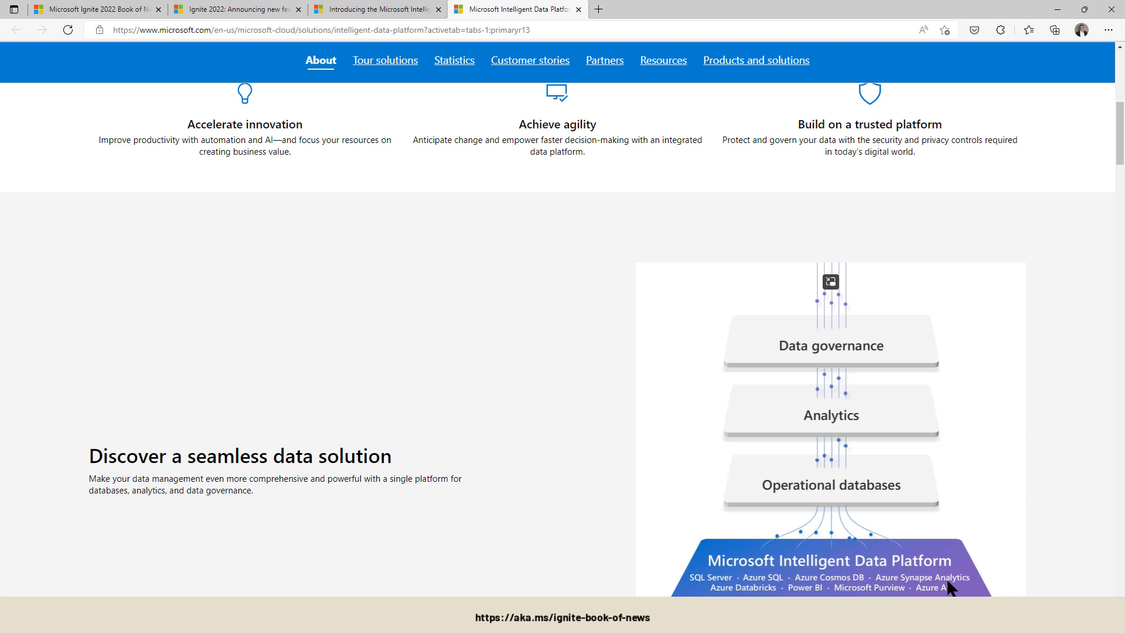
# - Follow the 'Partner Ecosystem' link to the Tech Community blog post and view its partner diagram
pyautogui.click(97, 10)
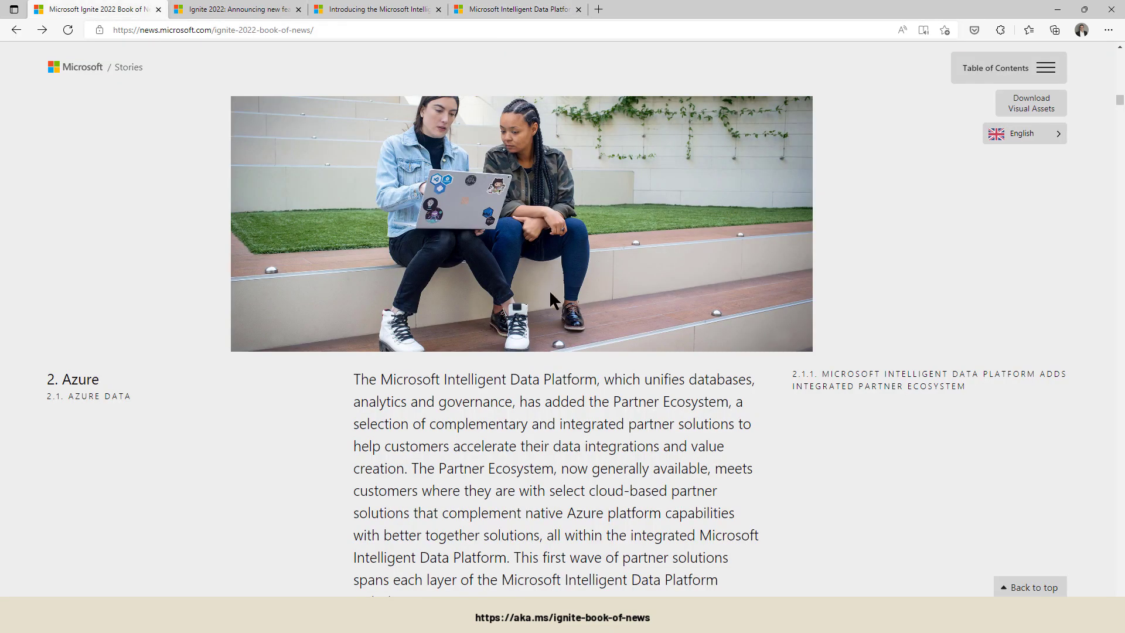
pyautogui.moveTo(429, 463)
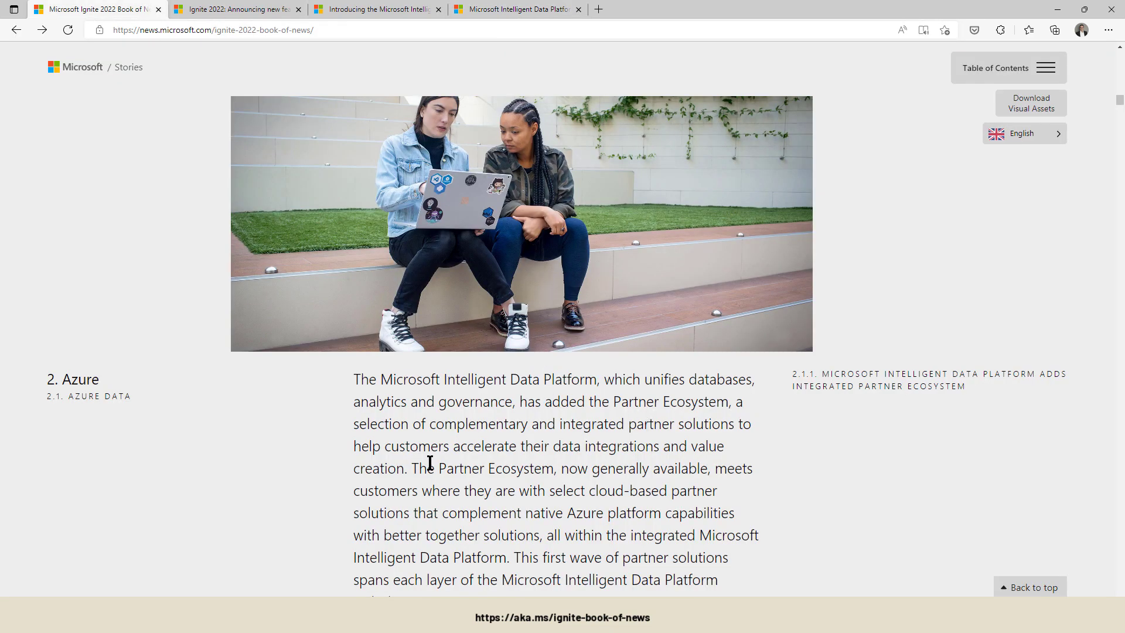
pyautogui.doubleClick(492, 467)
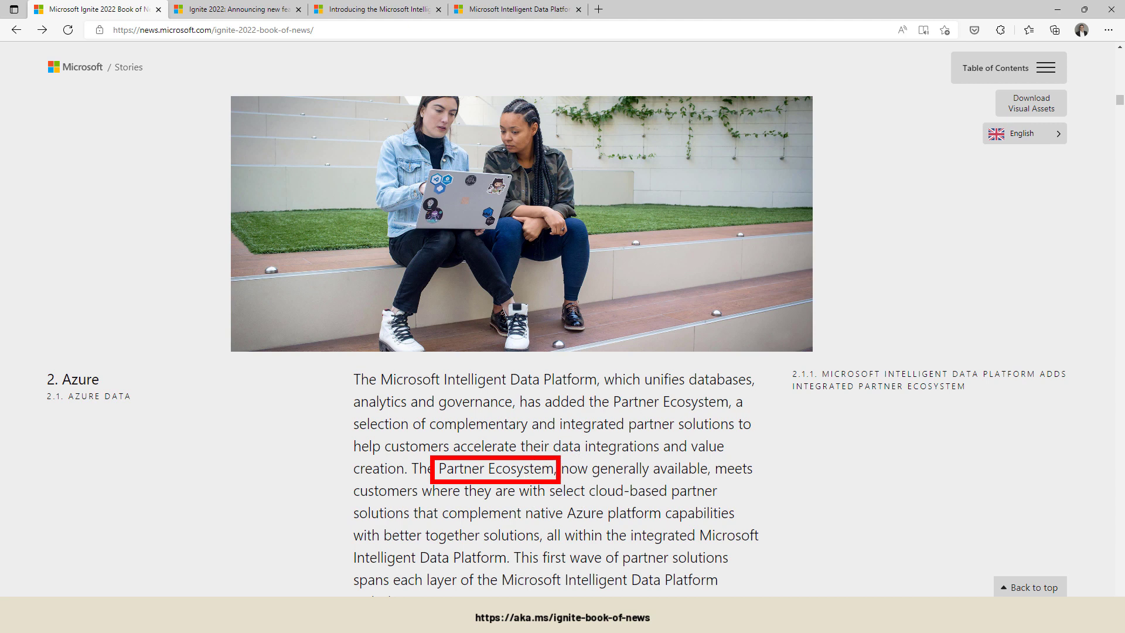
pyautogui.click(494, 469)
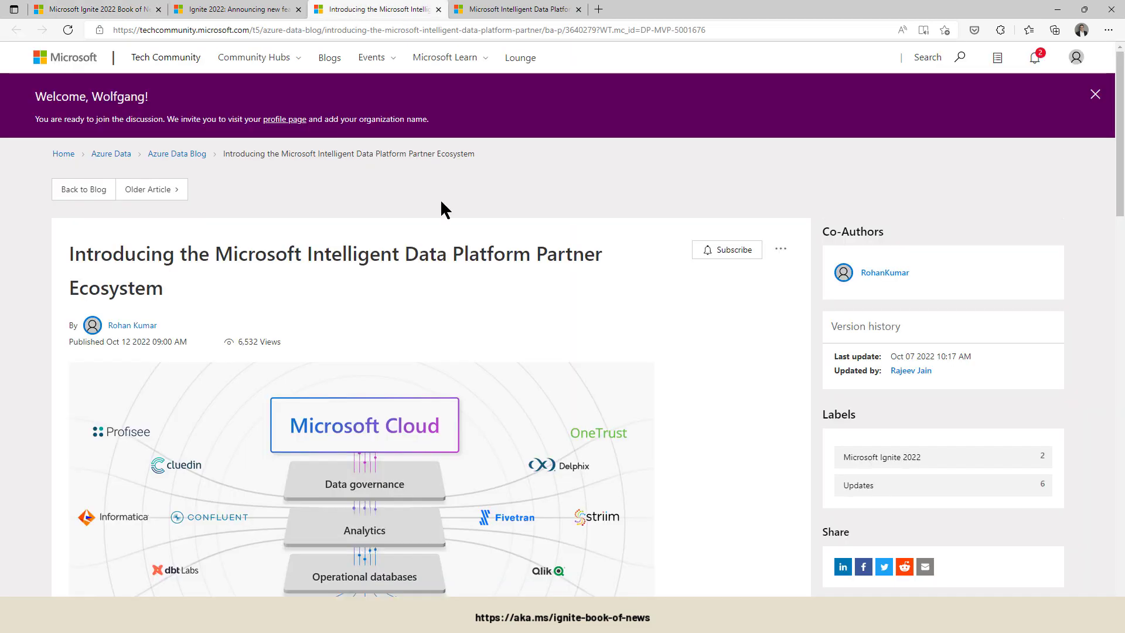
pyautogui.scroll(-3)
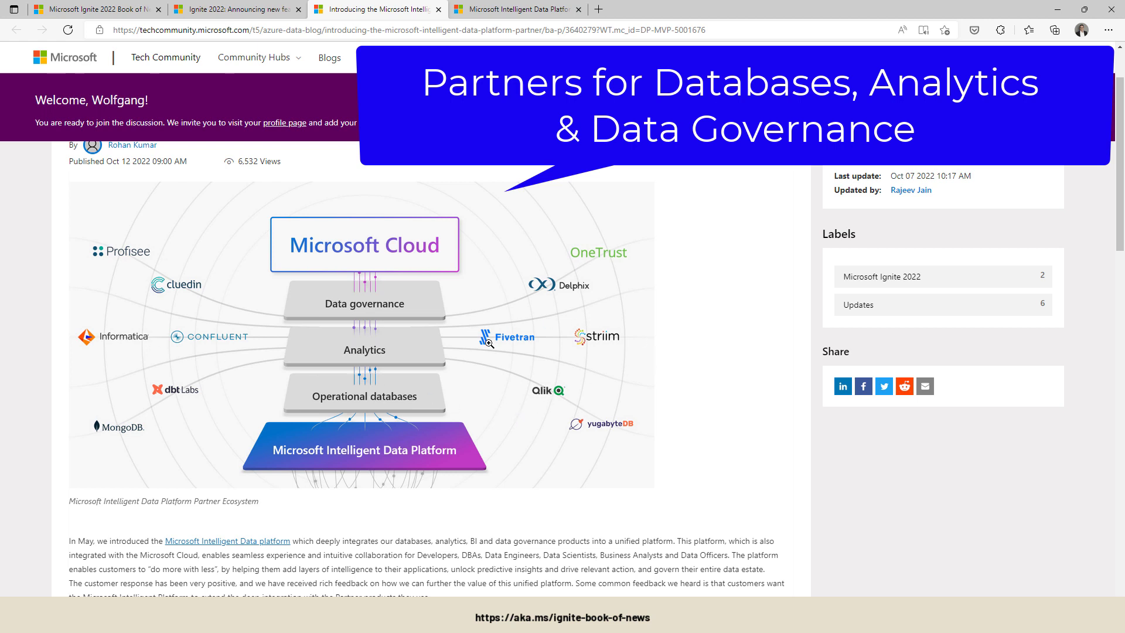
pyautogui.moveTo(316, 295)
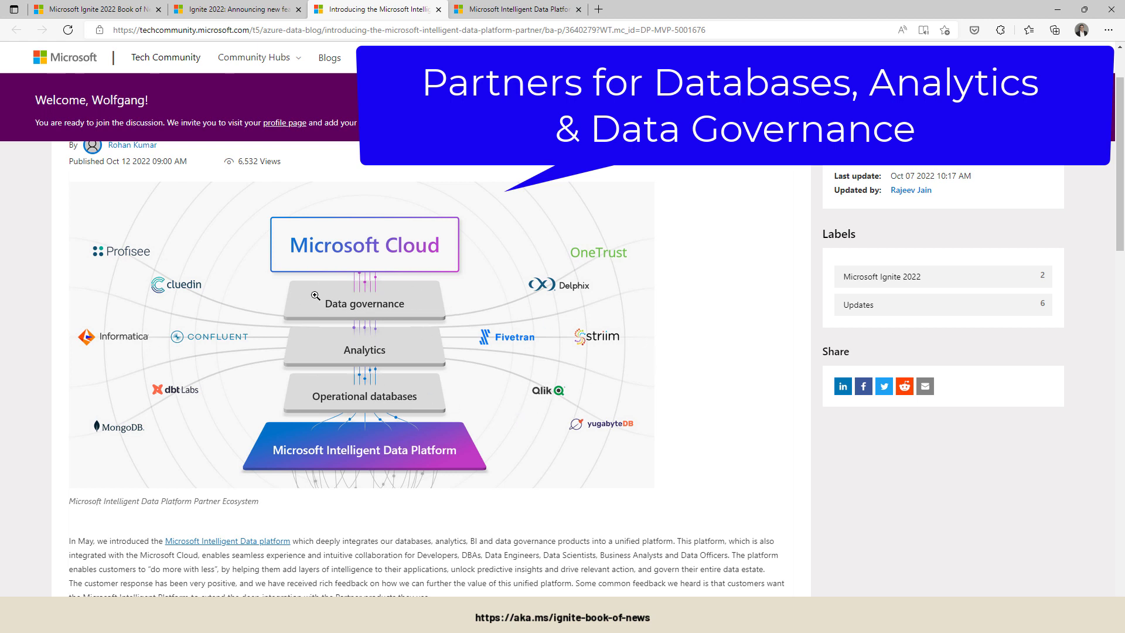
pyautogui.moveTo(148, 240)
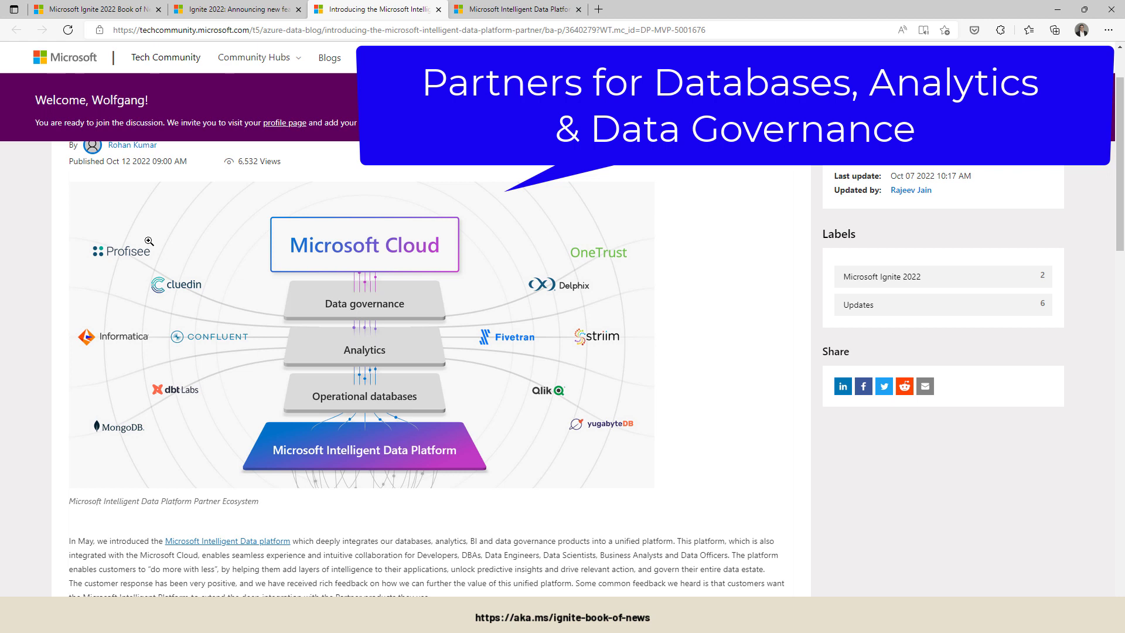
pyautogui.moveTo(250, 295)
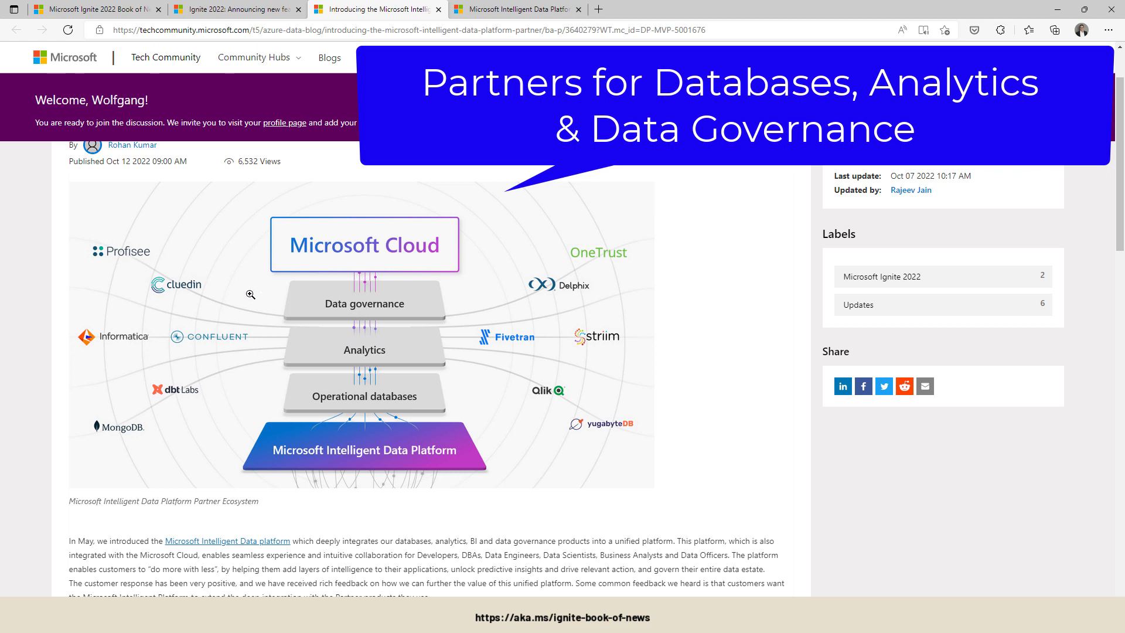
pyautogui.moveTo(613, 250)
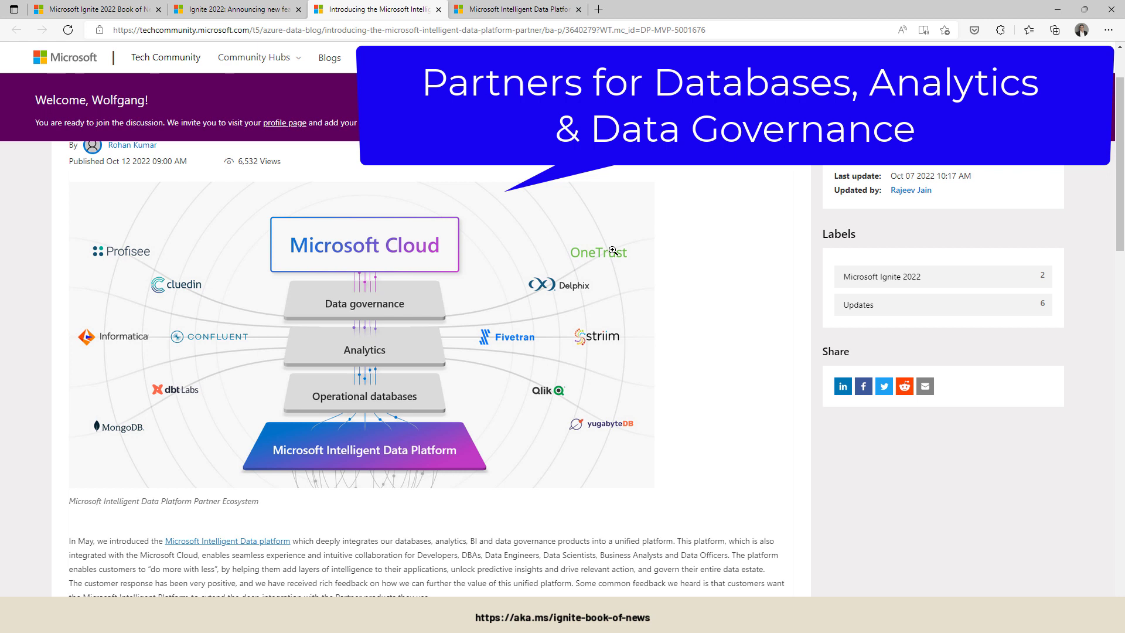
pyautogui.moveTo(307, 98)
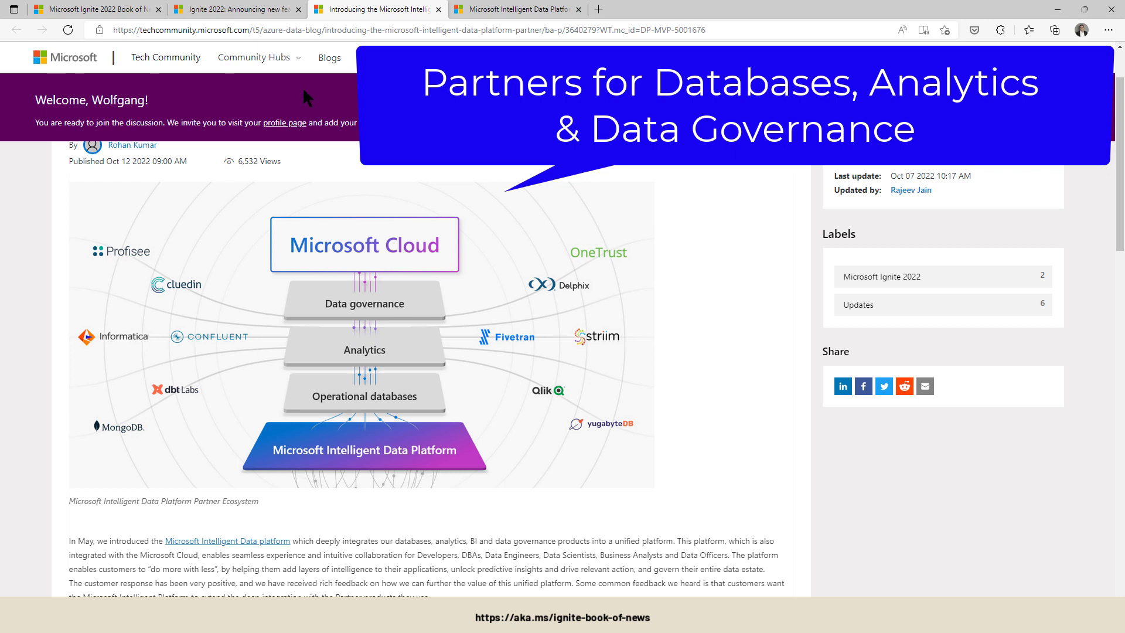
pyautogui.moveTo(120, 11)
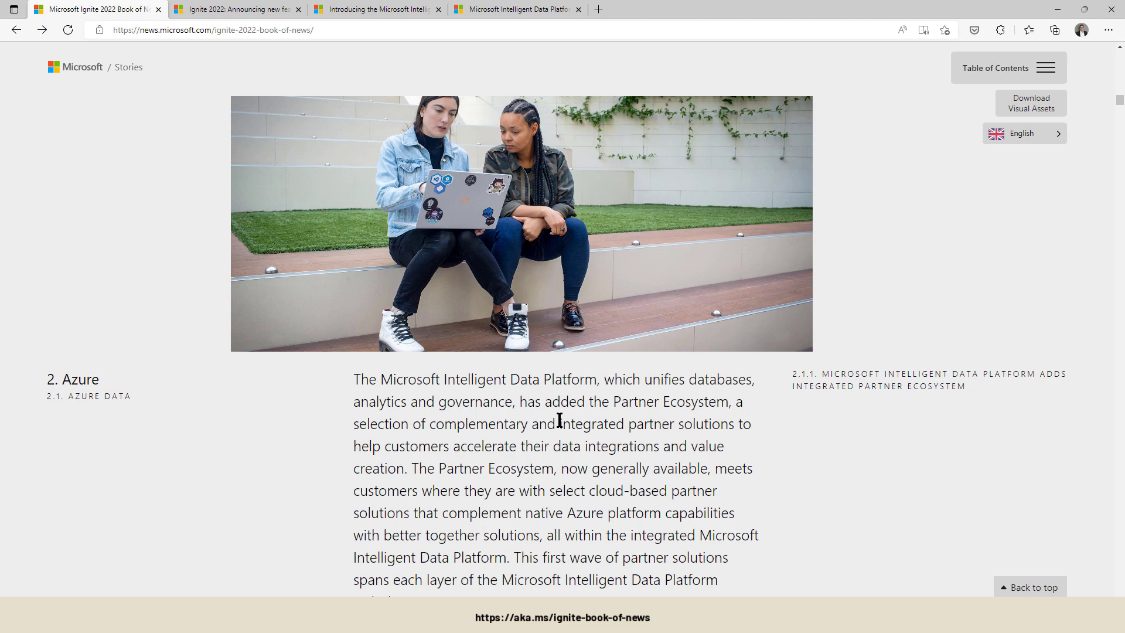
pyautogui.moveTo(571, 409)
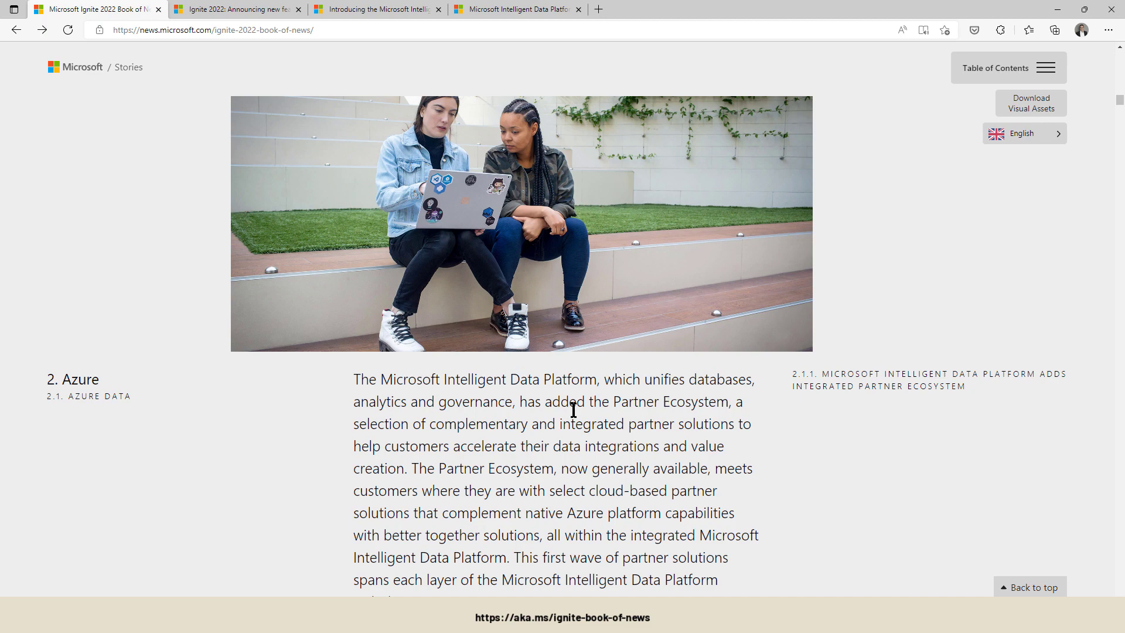
# - Scroll past section 2.1.1's Databases and Analytics partners to the Cosmos DB PostgreSQL announcement
pyautogui.scroll(-3)
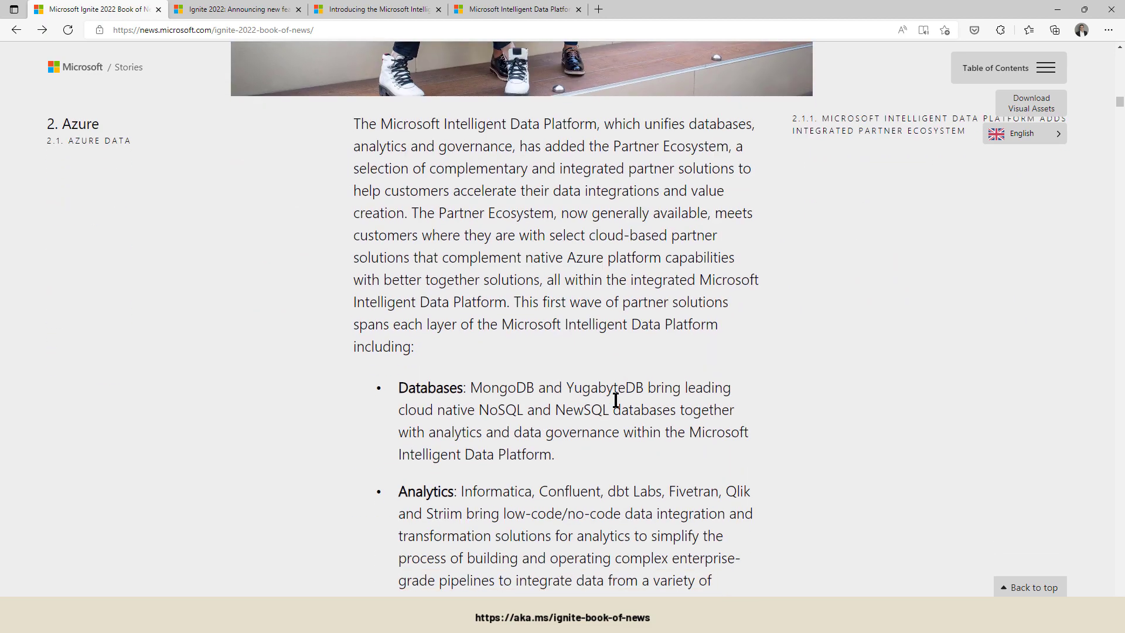
pyautogui.scroll(-3)
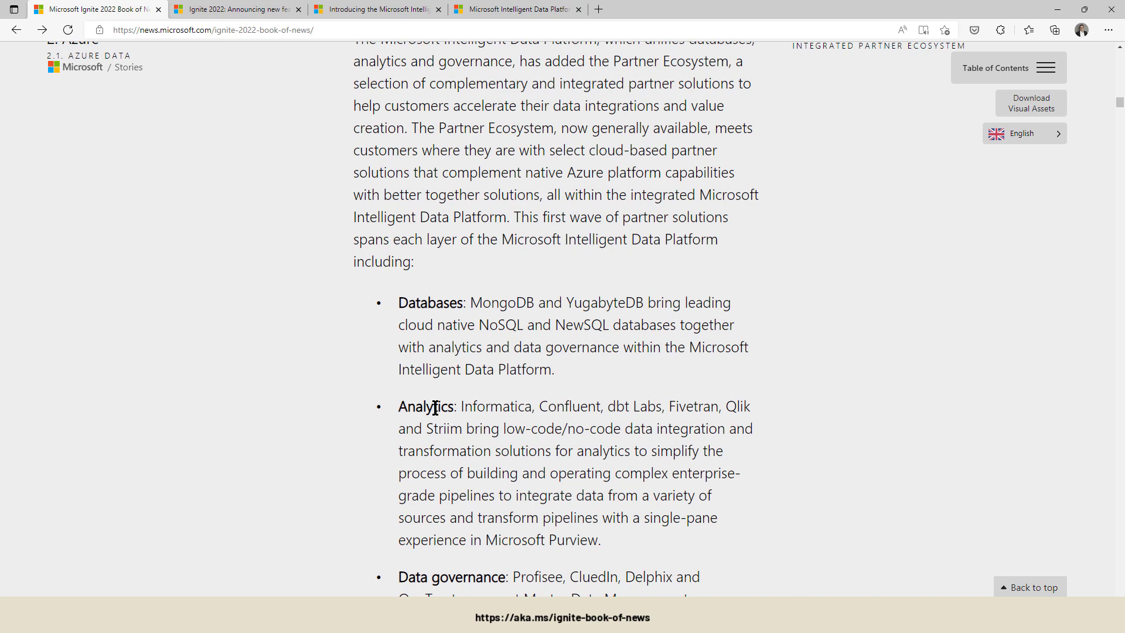
pyautogui.scroll(-3)
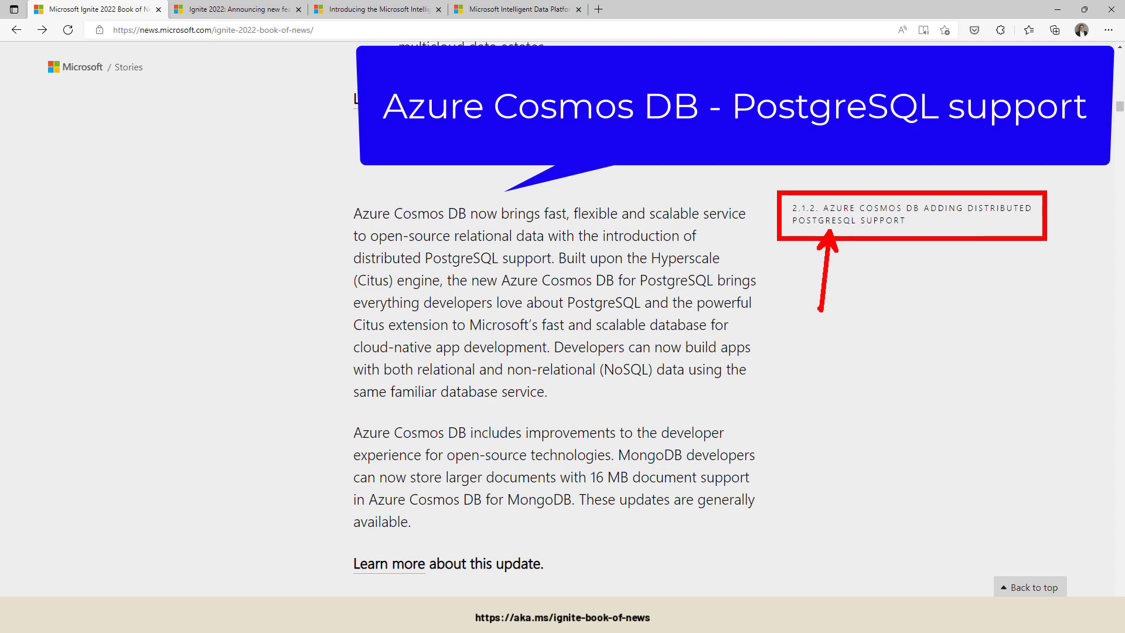
# - Scroll through sections 2.1.2–2.1.5: Cosmos DB, PostgreSQL, MySQL Autoscale IO and Azure Data Studio
pyautogui.scroll(-3)
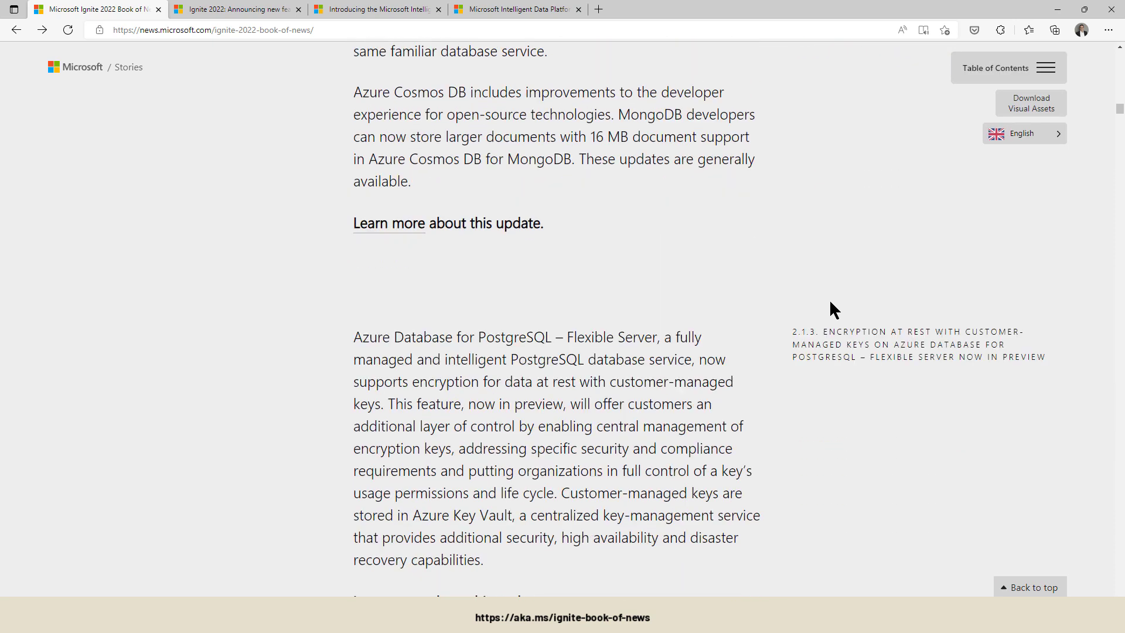
pyautogui.scroll(-3)
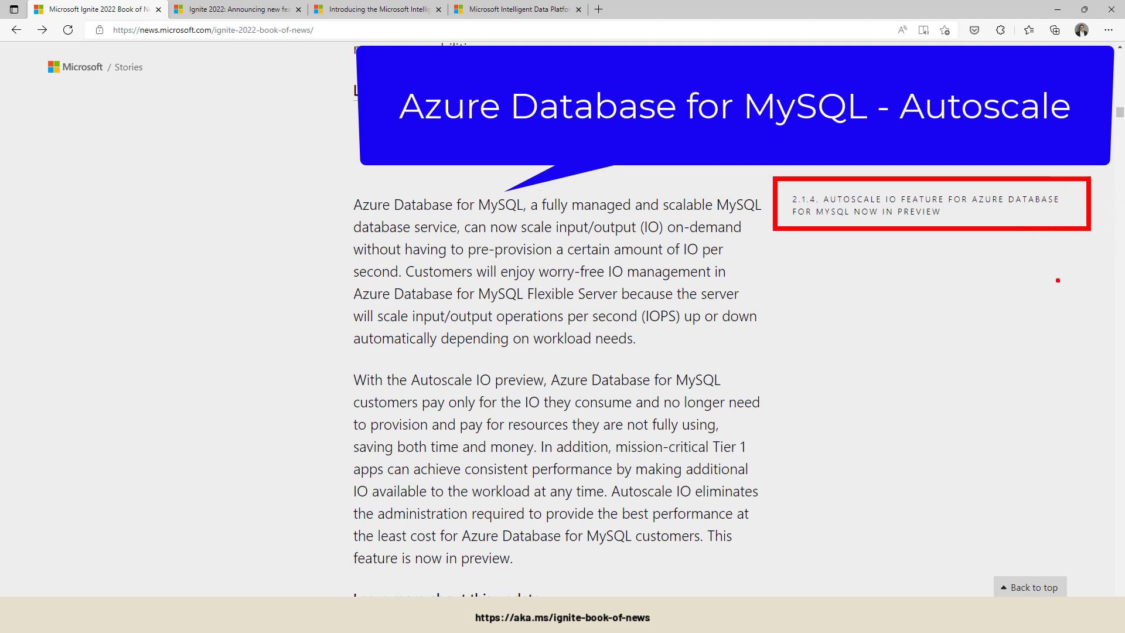
pyautogui.moveTo(645, 199)
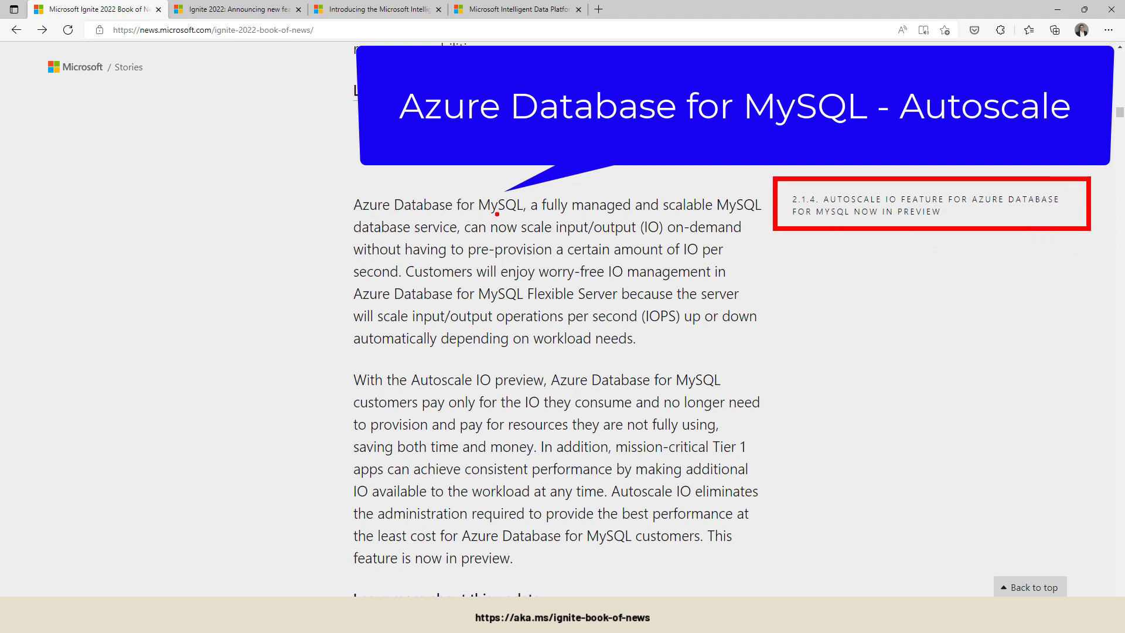
pyautogui.moveTo(407, 378)
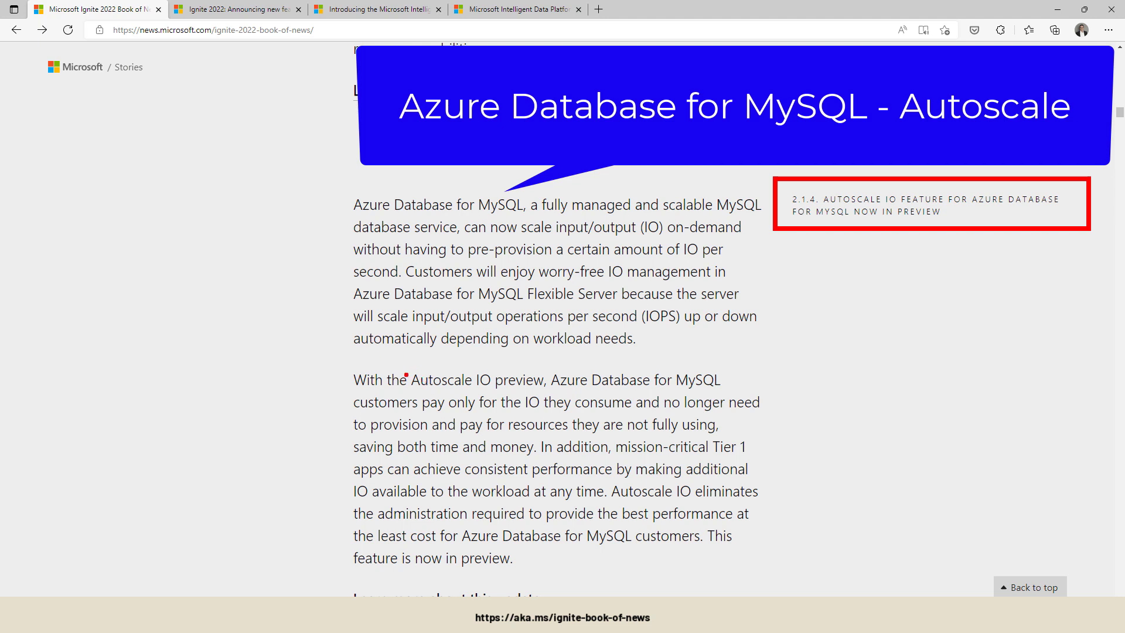
pyautogui.moveTo(406, 369)
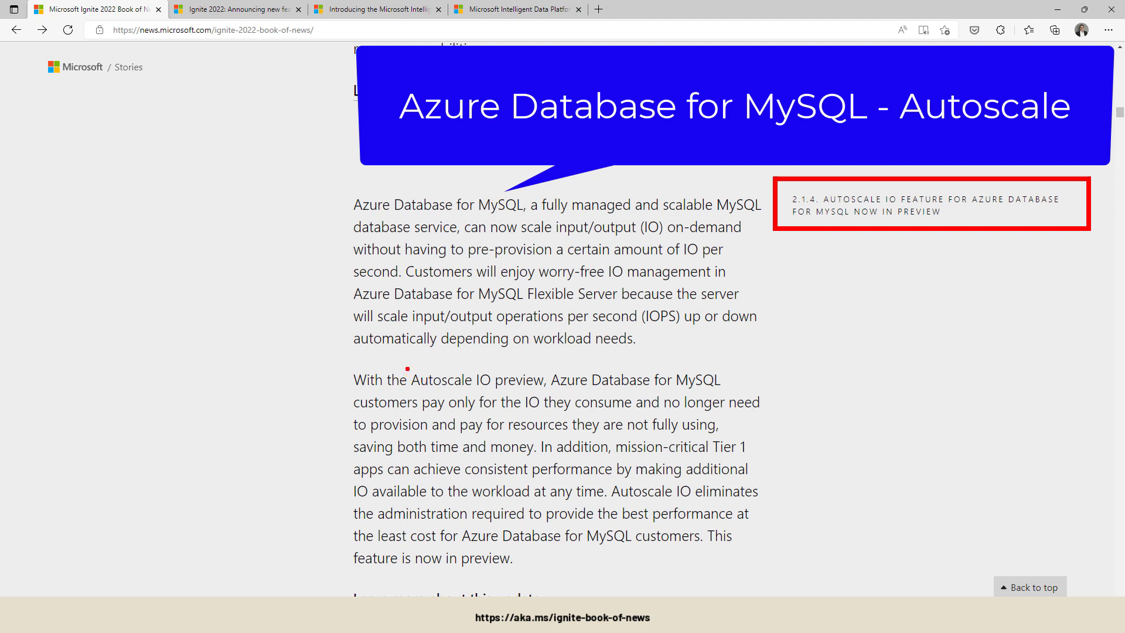
pyautogui.scroll(-3)
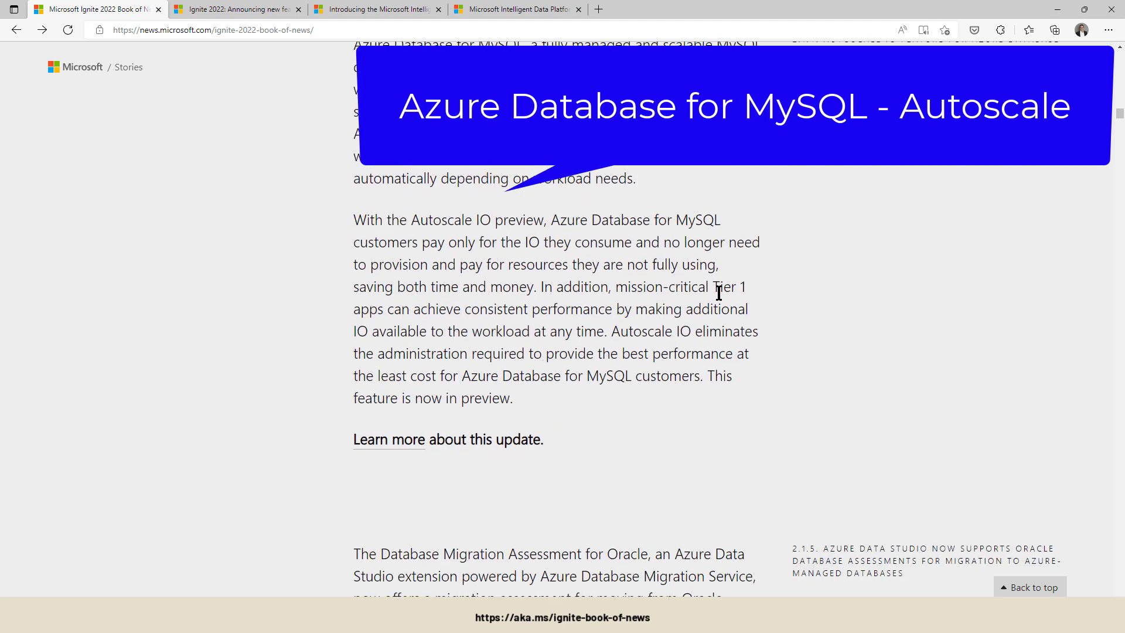
pyautogui.scroll(-3)
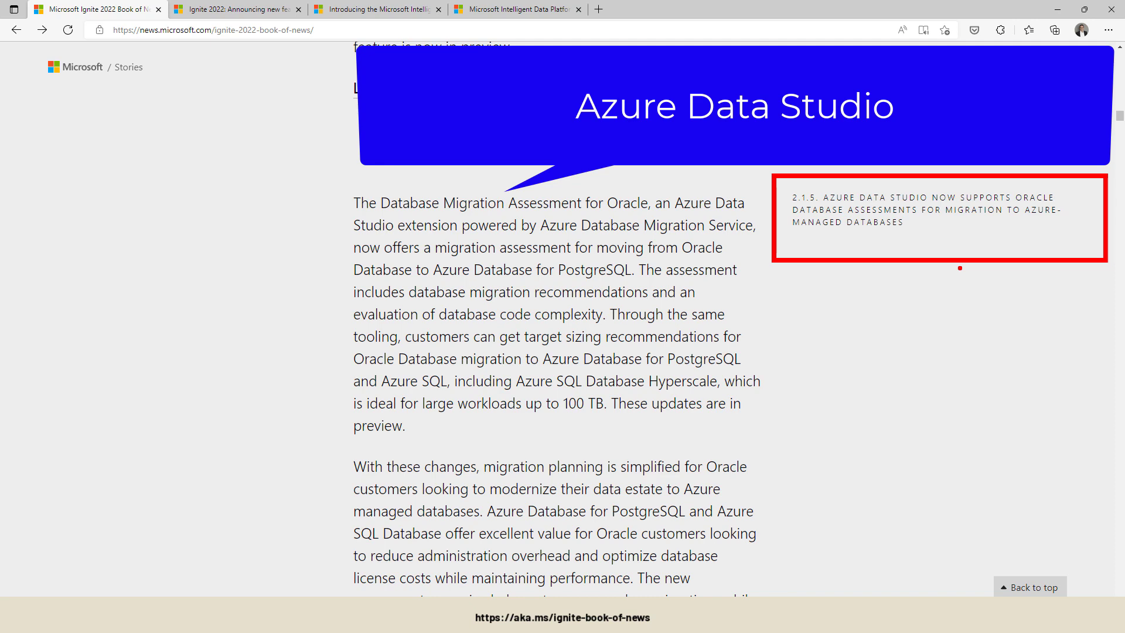
pyautogui.scroll(-3)
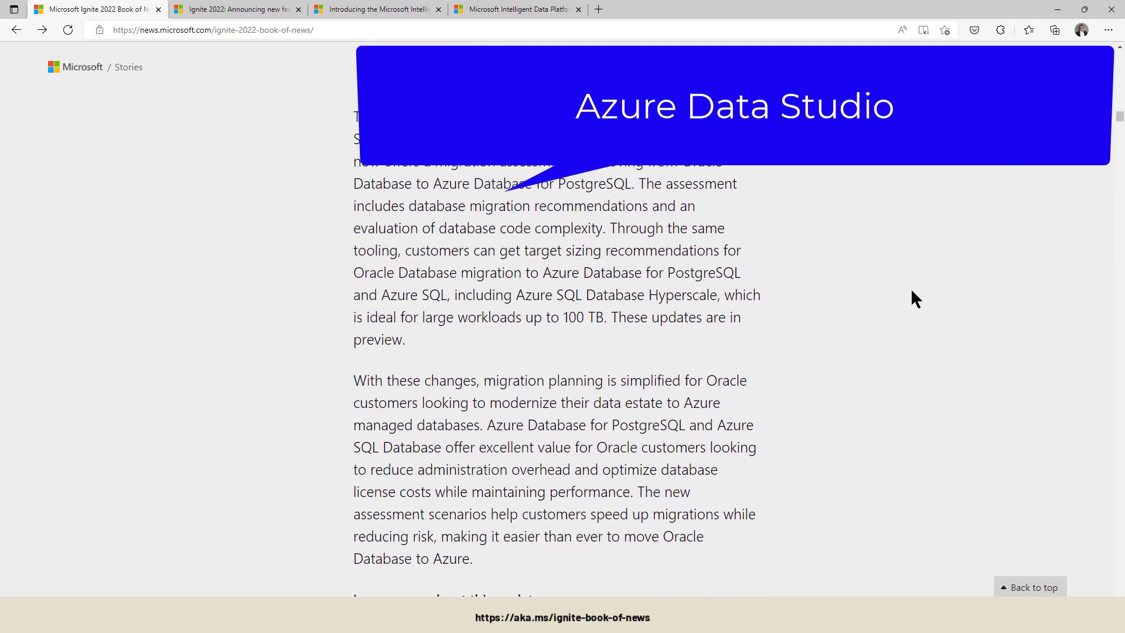
pyautogui.scroll(-3)
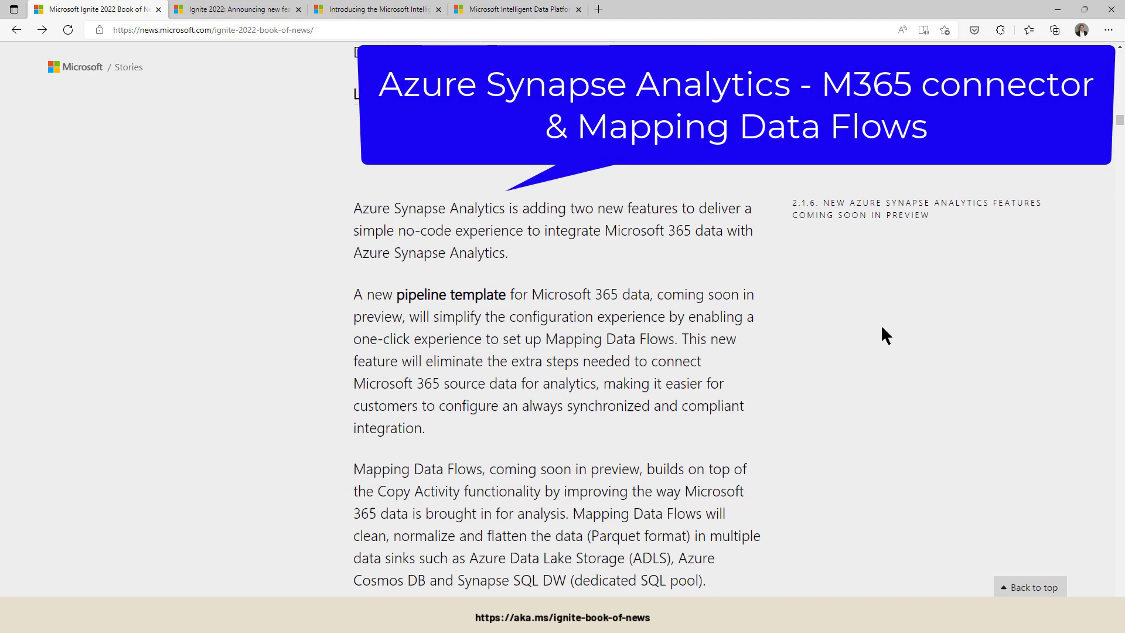
# - Scroll through Azure Synapse sections 2.1.6–2.1.7 to the R language and SynapseML updates
pyautogui.scroll(-3)
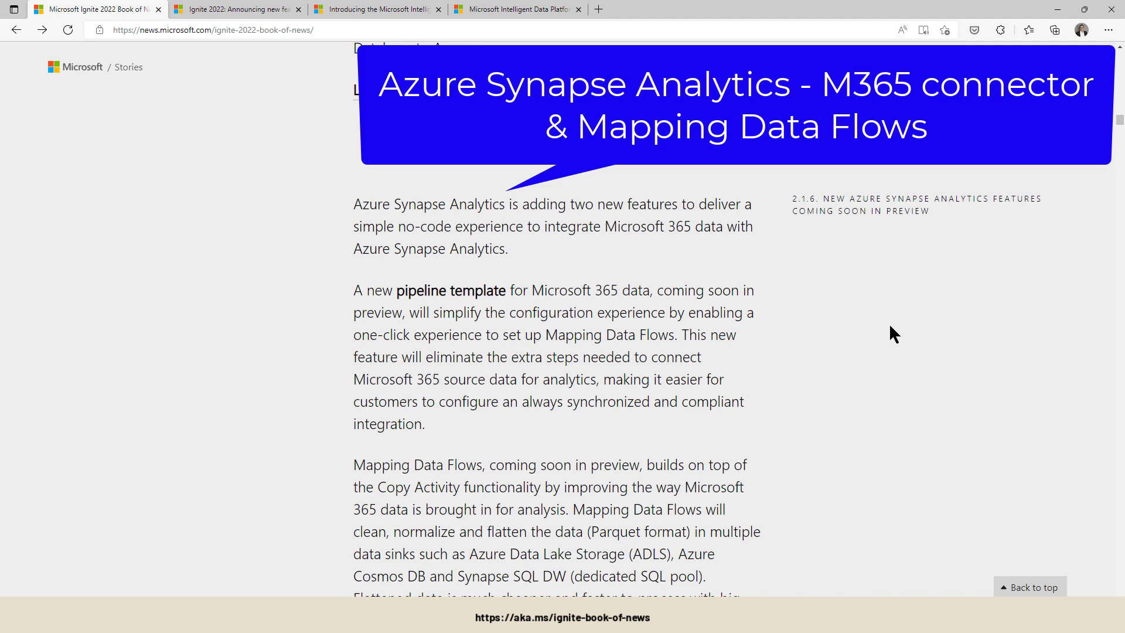
pyautogui.moveTo(379, 310)
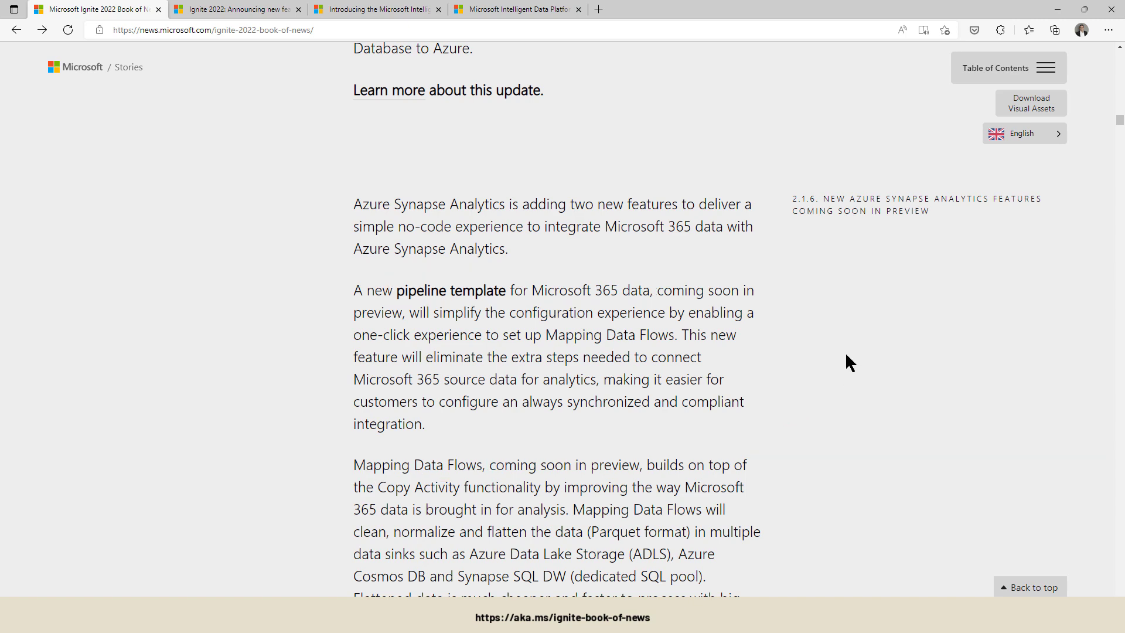
pyautogui.scroll(-3)
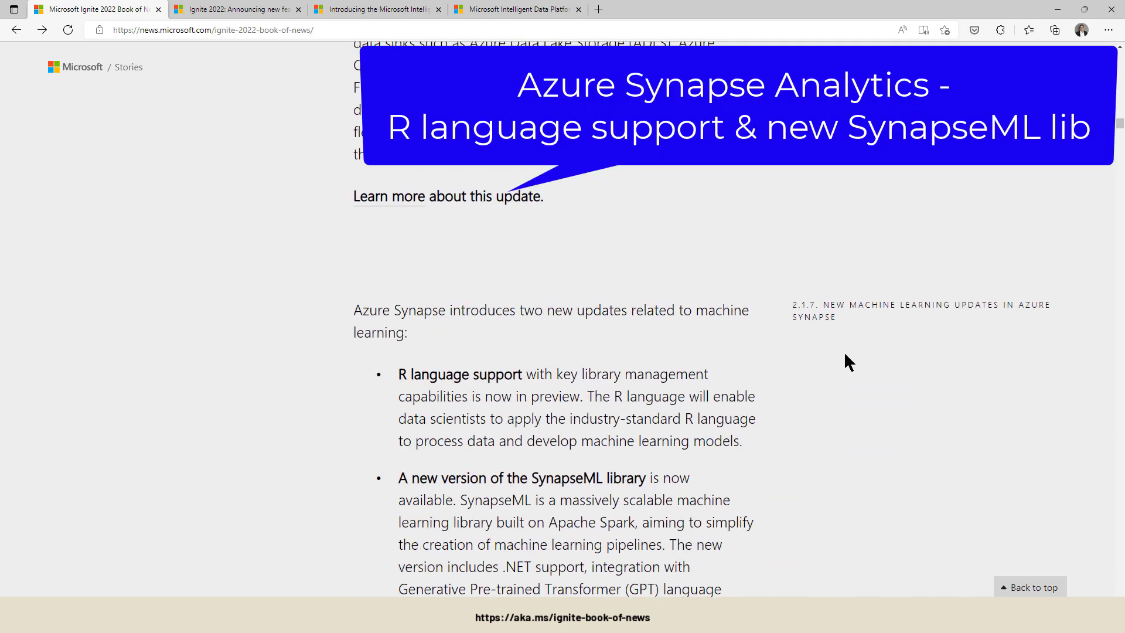
pyautogui.scroll(-3)
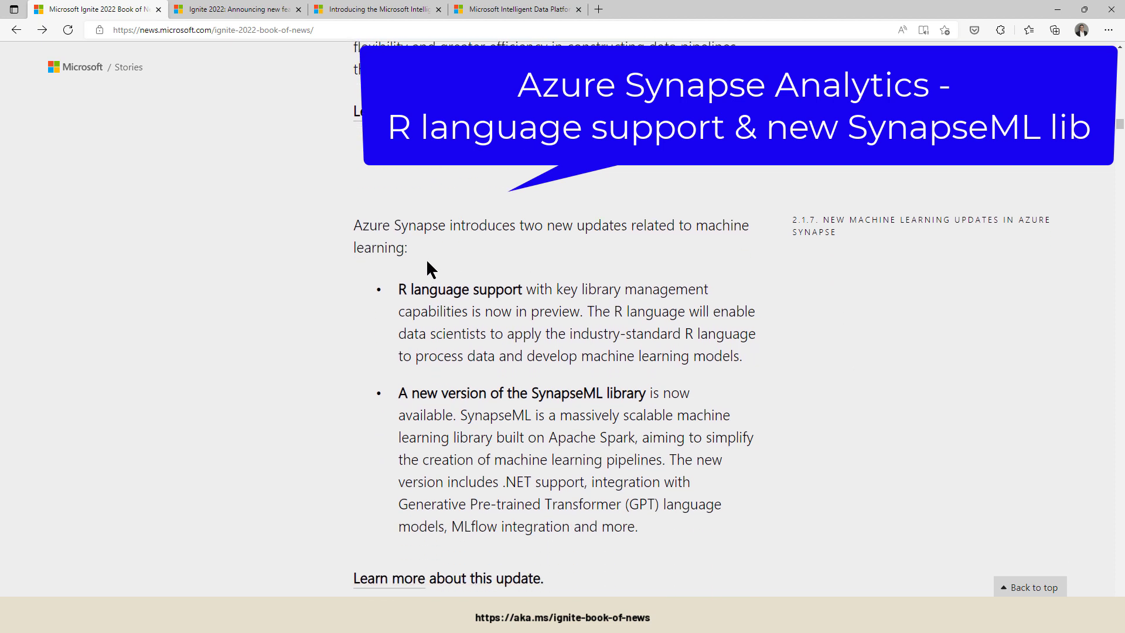
pyautogui.moveTo(341, 275)
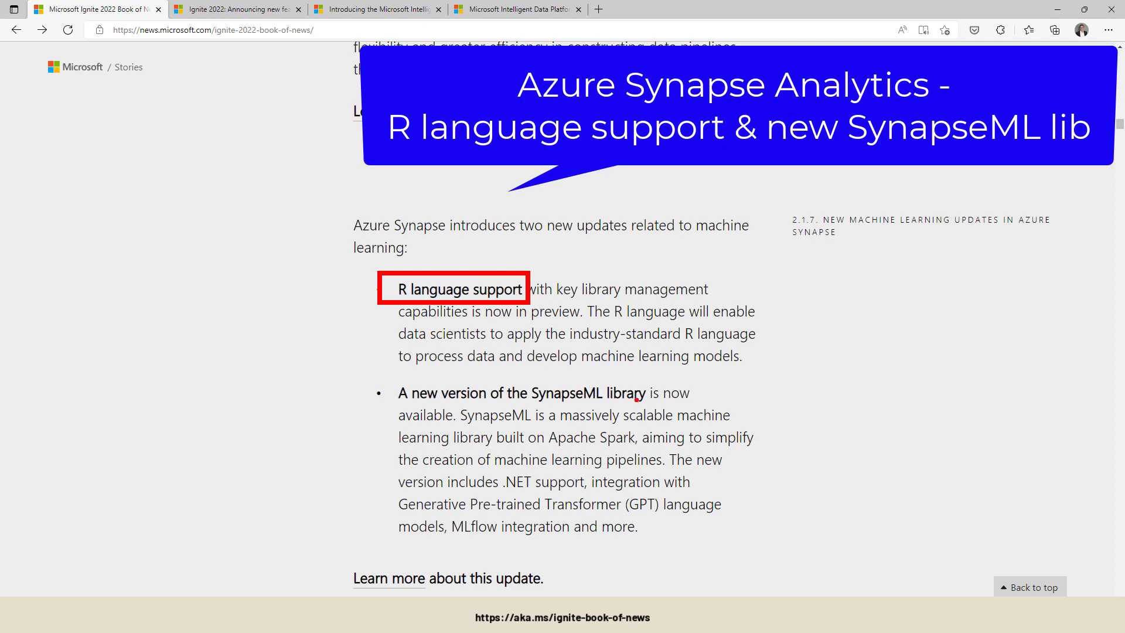
# - Scroll through Azure Data Explorer's new near real-time ingestion sources to the SAP Change Data Connector
pyautogui.scroll(-3)
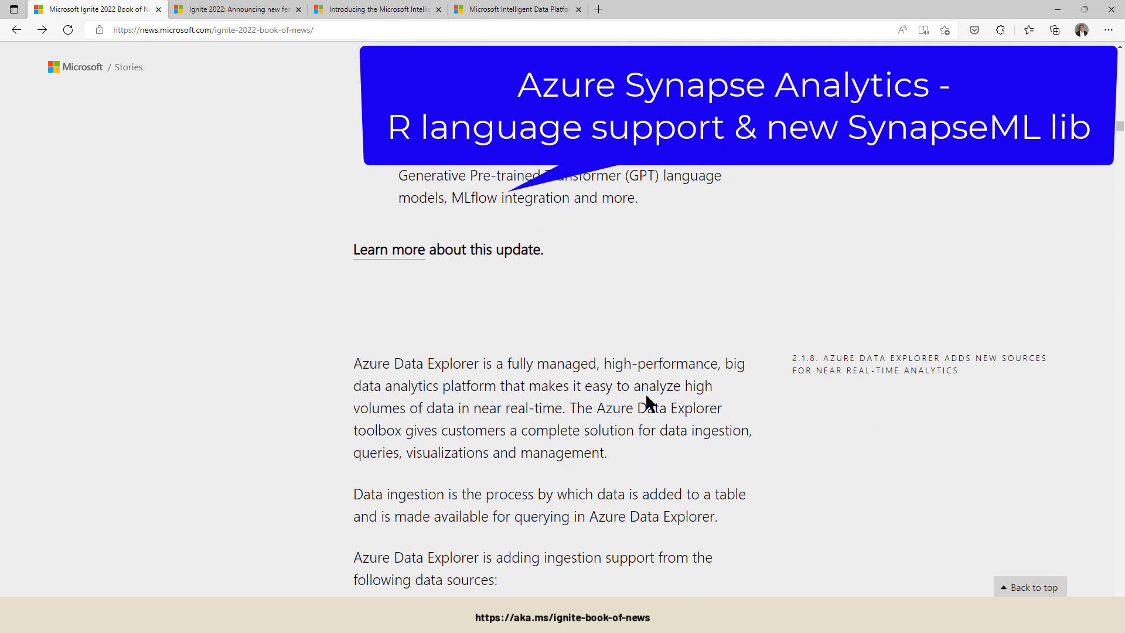
pyautogui.scroll(-3)
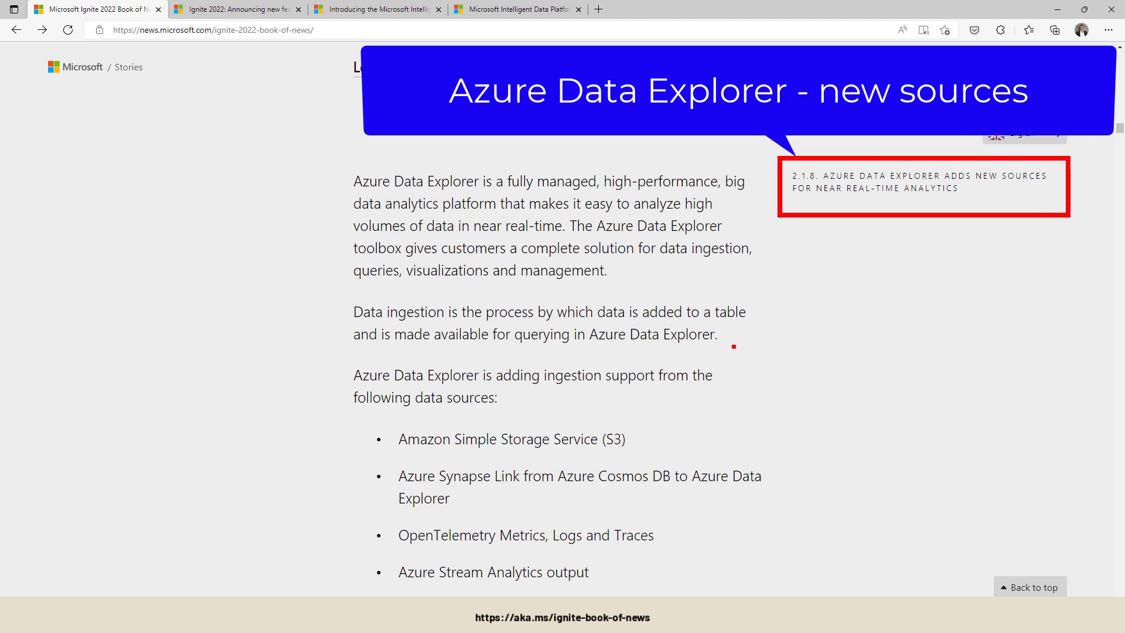
pyautogui.moveTo(547, 390)
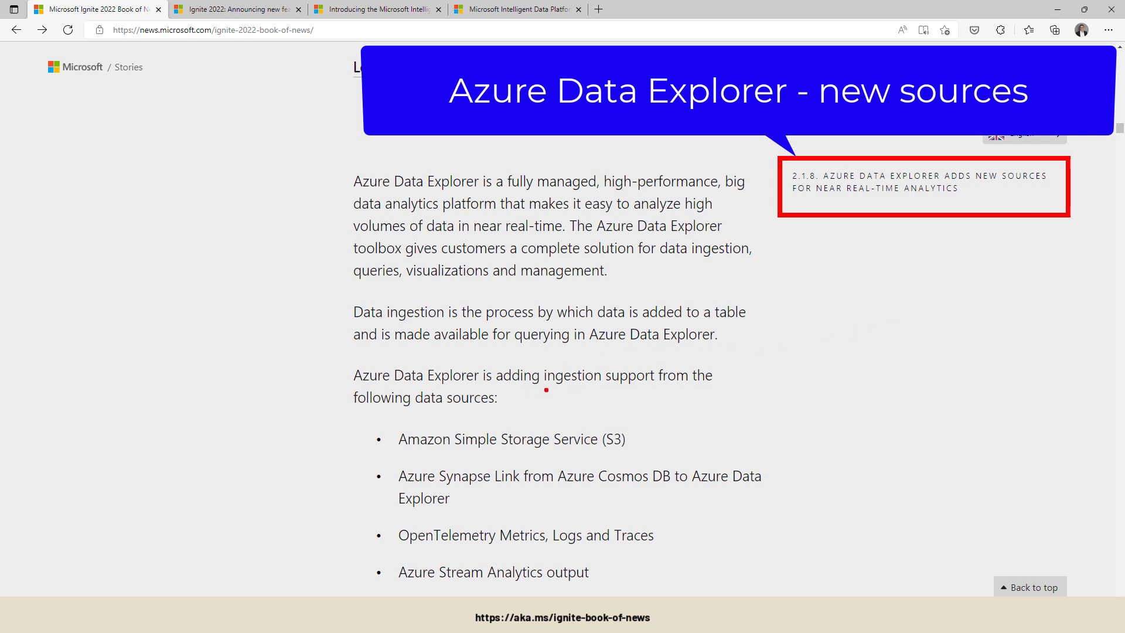
pyautogui.moveTo(545, 390)
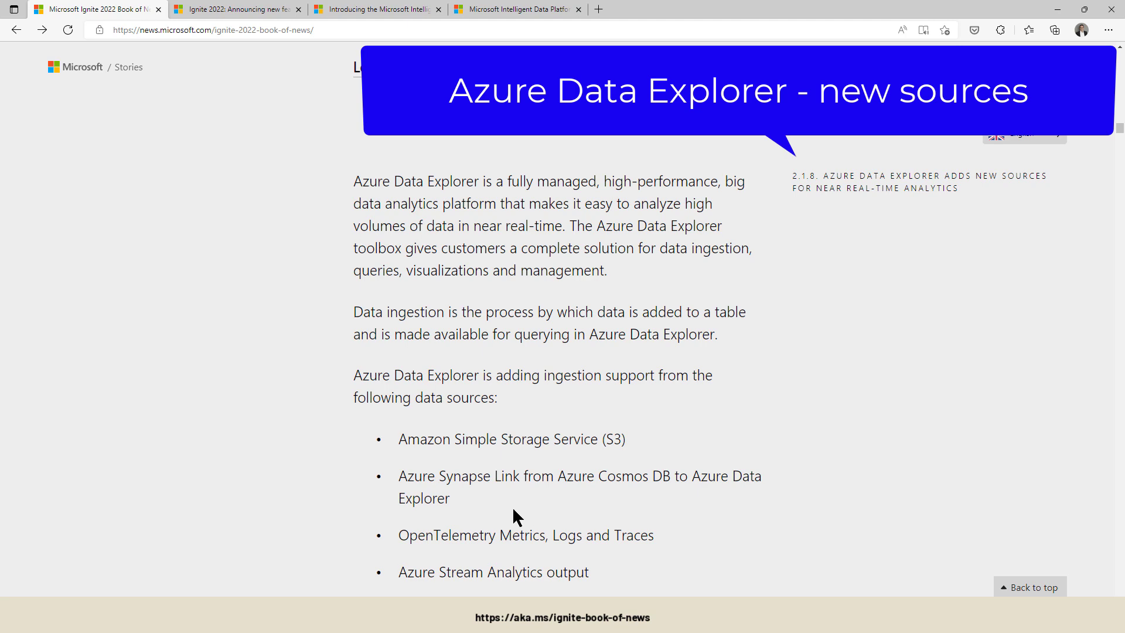
pyautogui.scroll(-3)
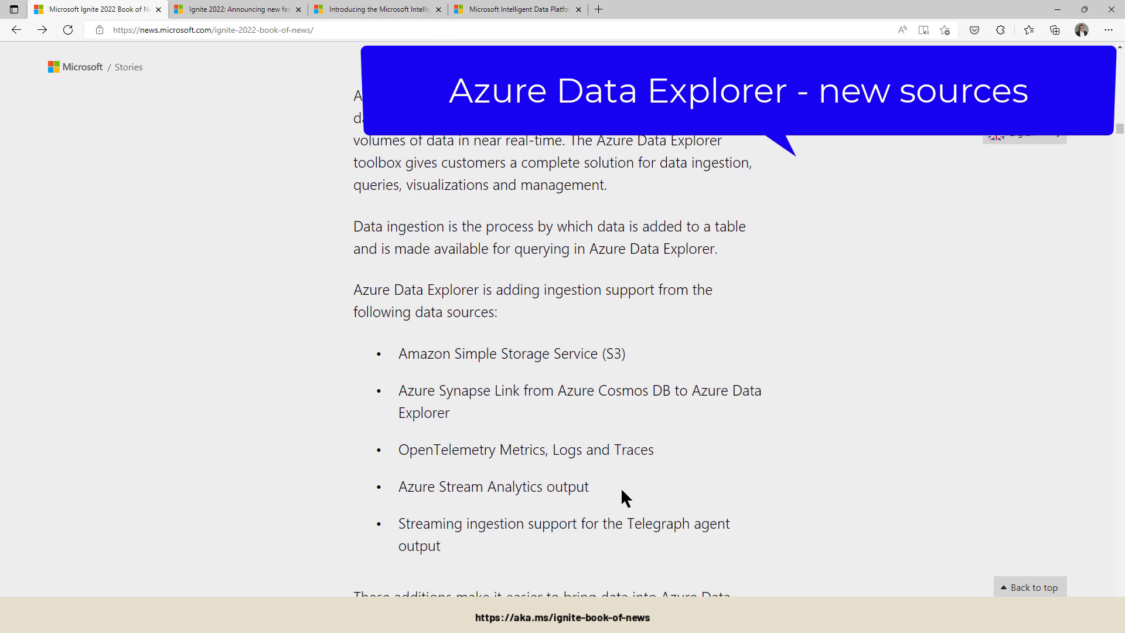
pyautogui.scroll(-3)
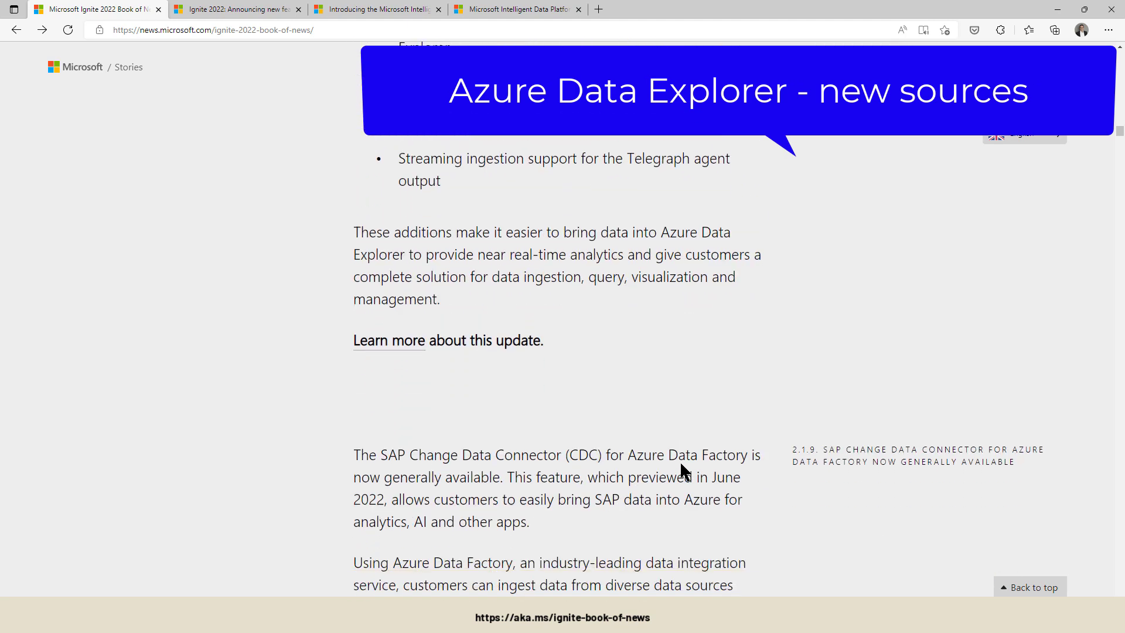
# - Scroll past the SAP CDC item to the Microsoft Purview Data Governance section
pyautogui.scroll(-3)
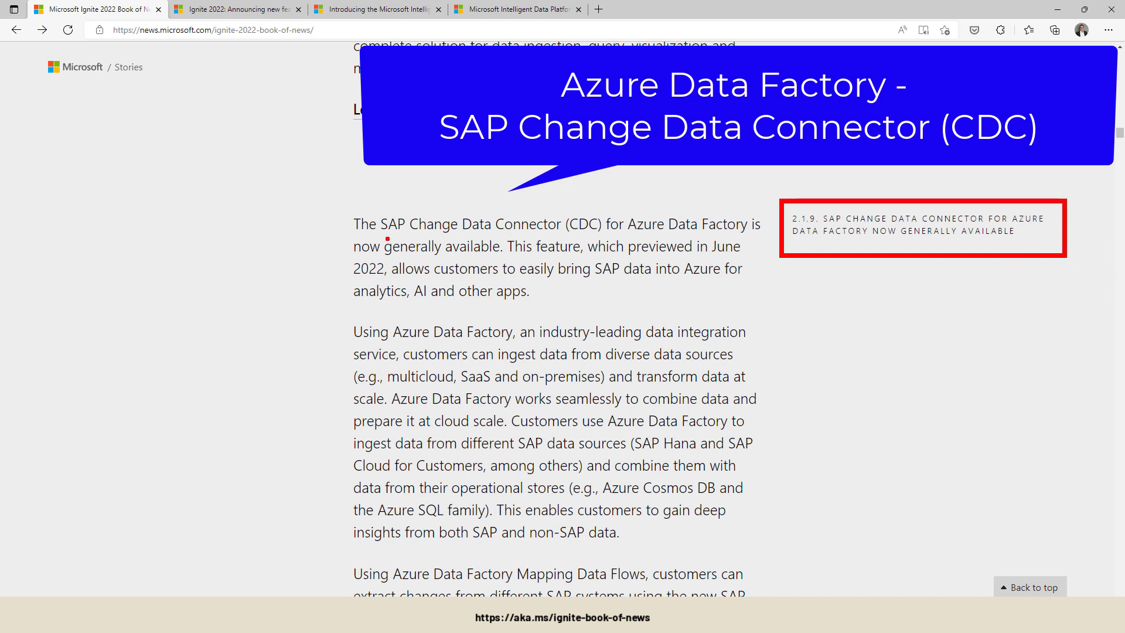
pyautogui.moveTo(488, 224)
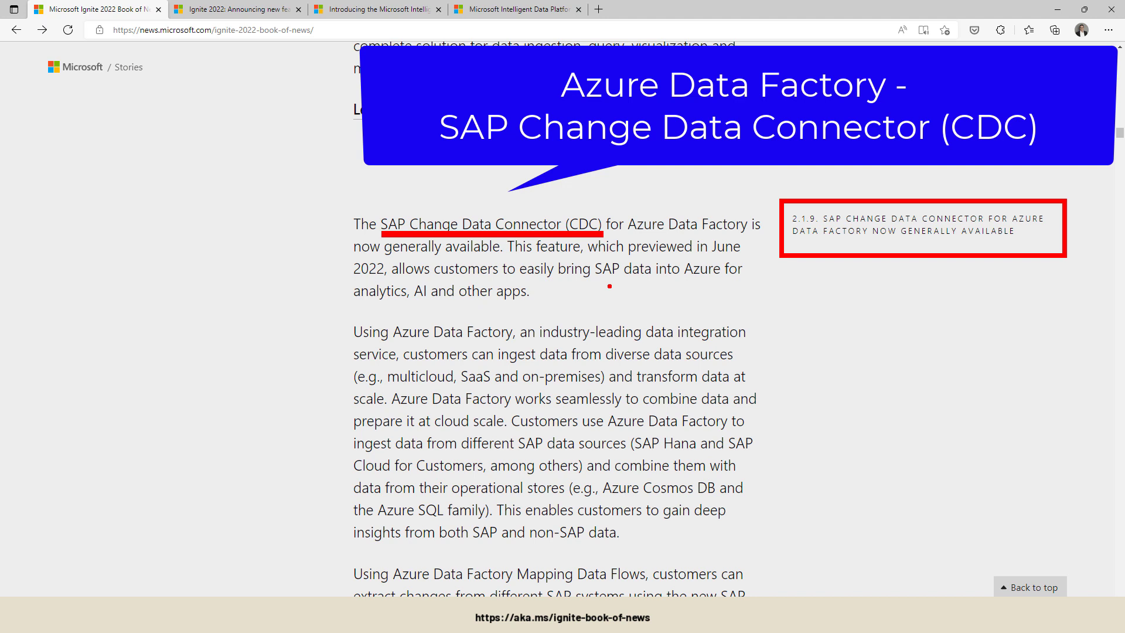
pyautogui.moveTo(537, 474)
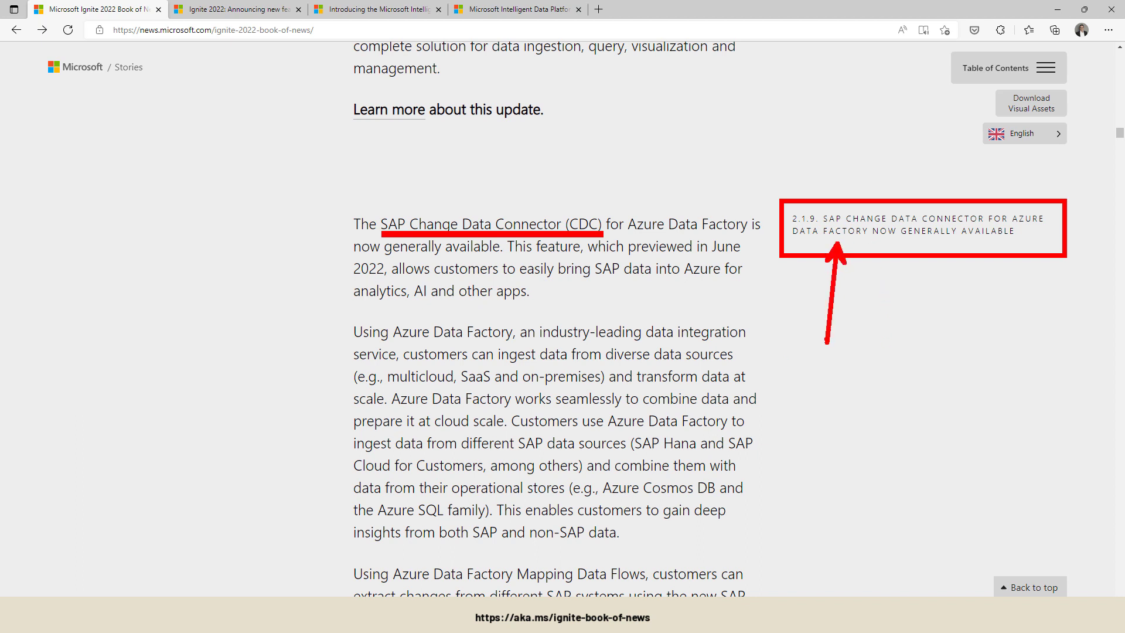
pyautogui.scroll(-3)
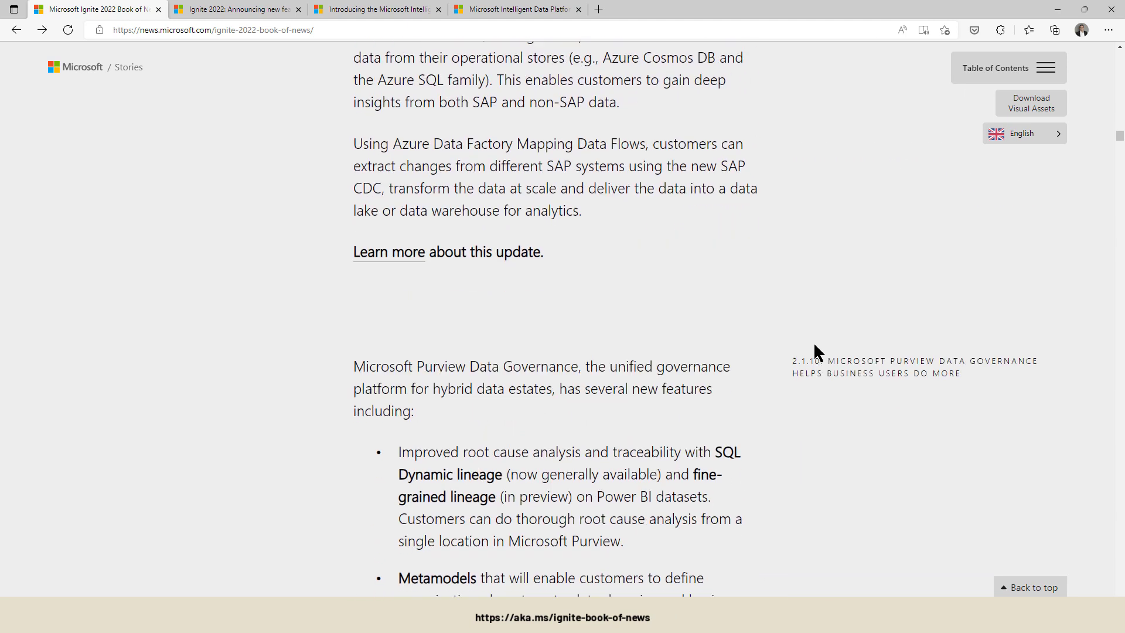
pyautogui.scroll(-3)
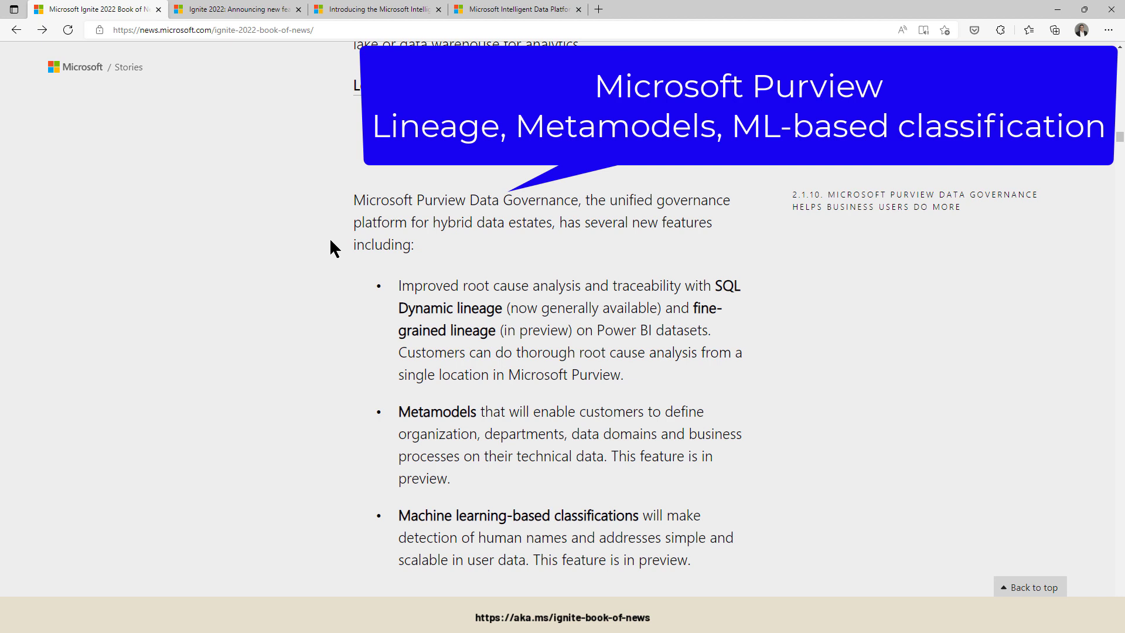
pyautogui.moveTo(391, 279)
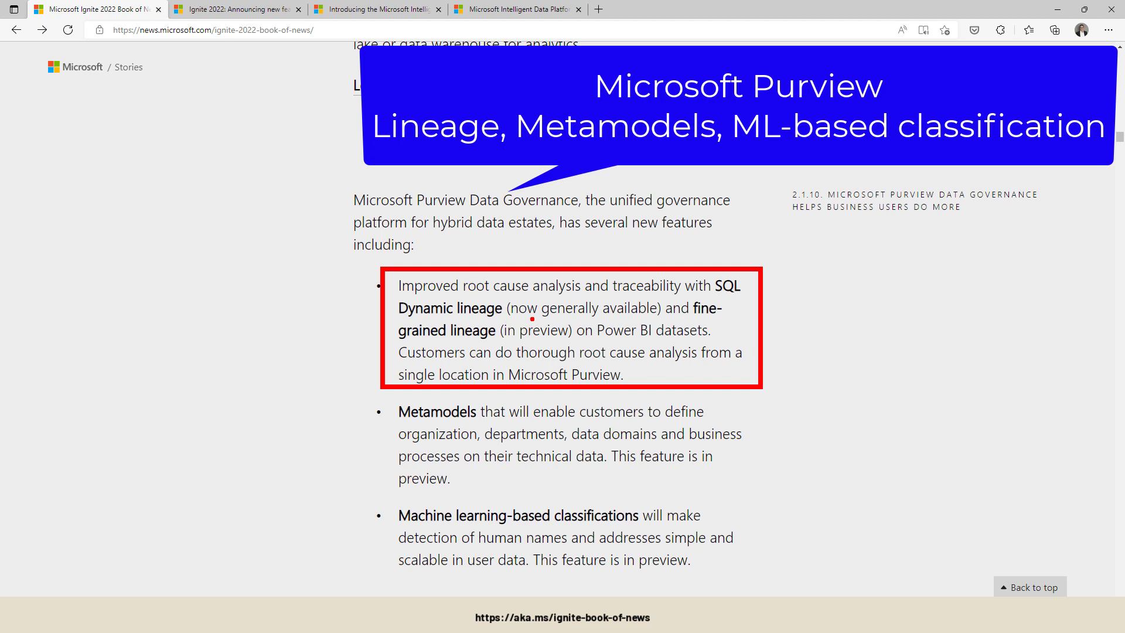
pyautogui.moveTo(740, 314)
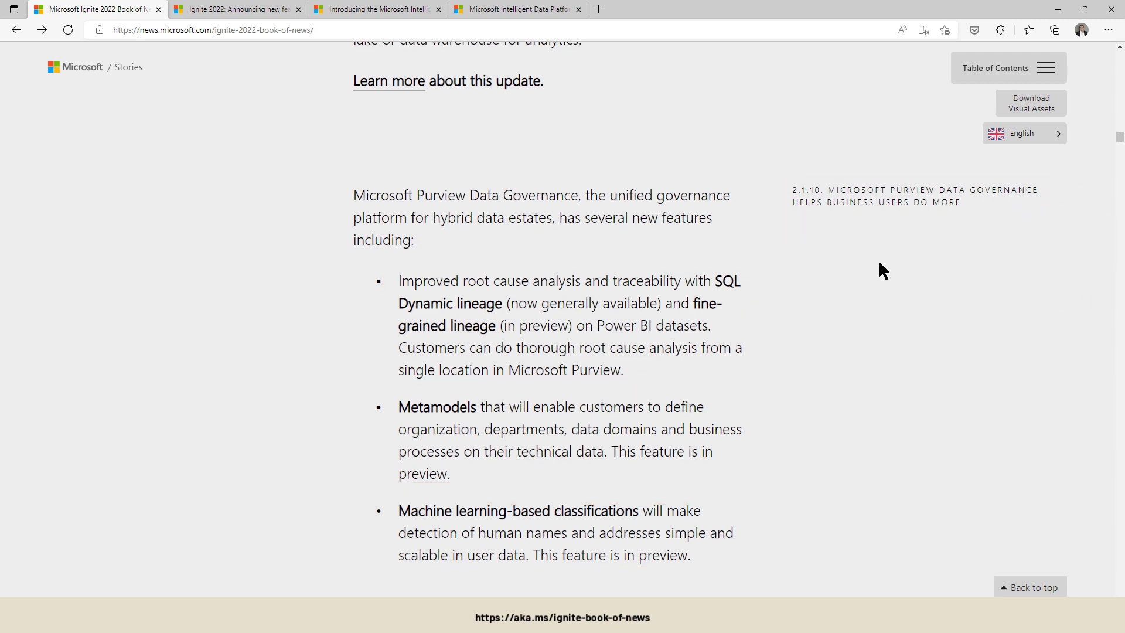
# - Scroll to section 2.2.1 on Arc-enabled SQL Server's Azure AD sign-on and Defender monitoring
pyautogui.scroll(-3)
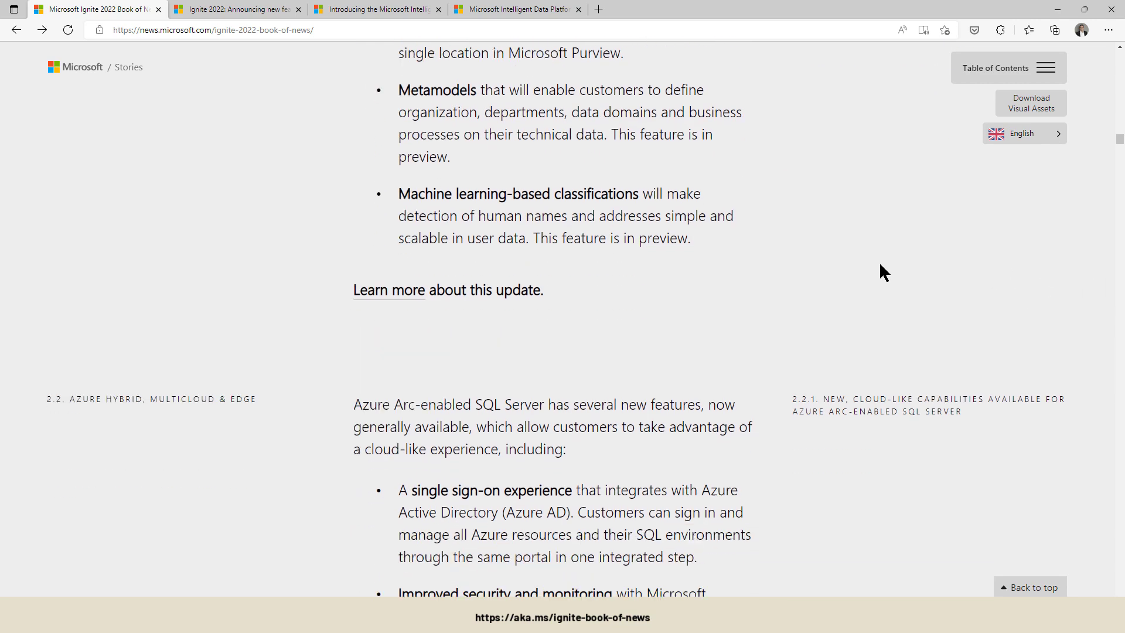
pyautogui.scroll(-3)
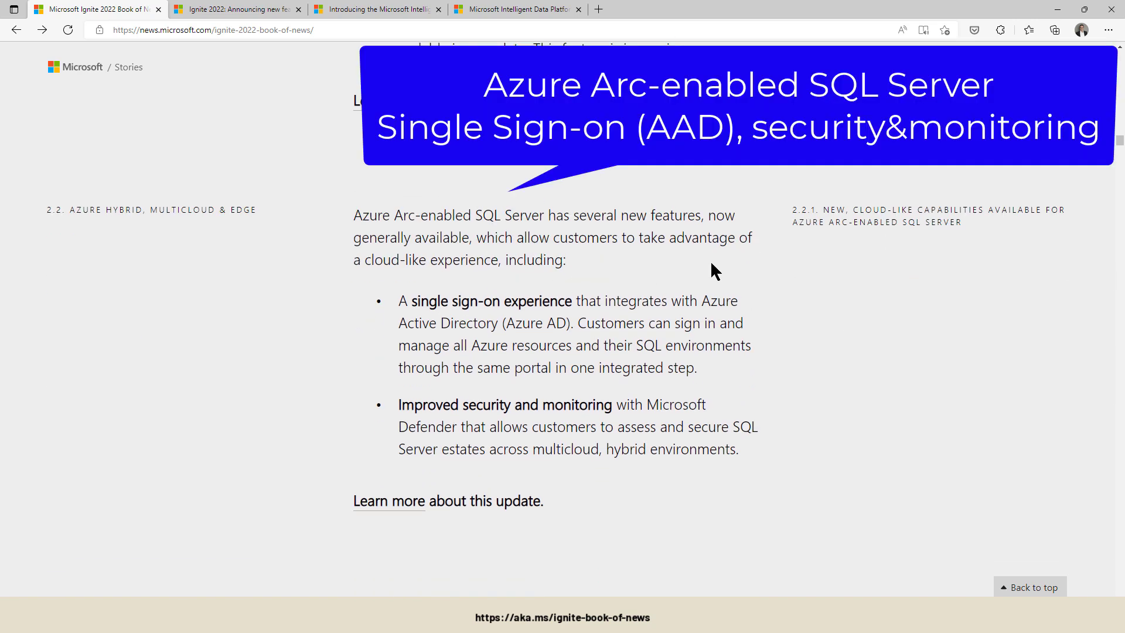
pyautogui.moveTo(775, 202)
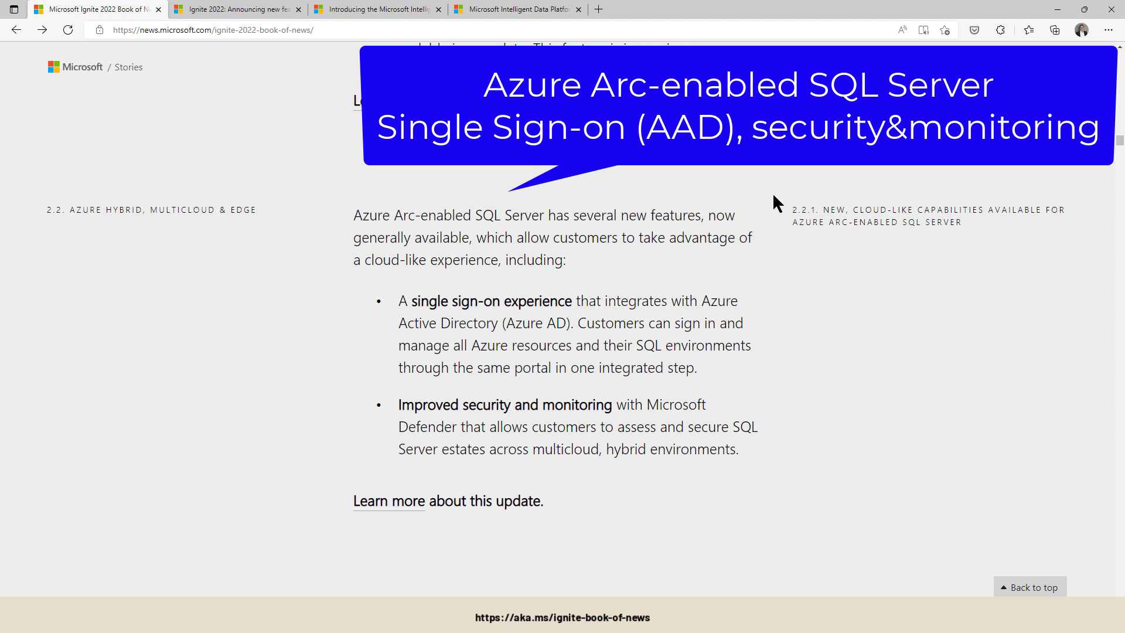
pyautogui.moveTo(519, 240)
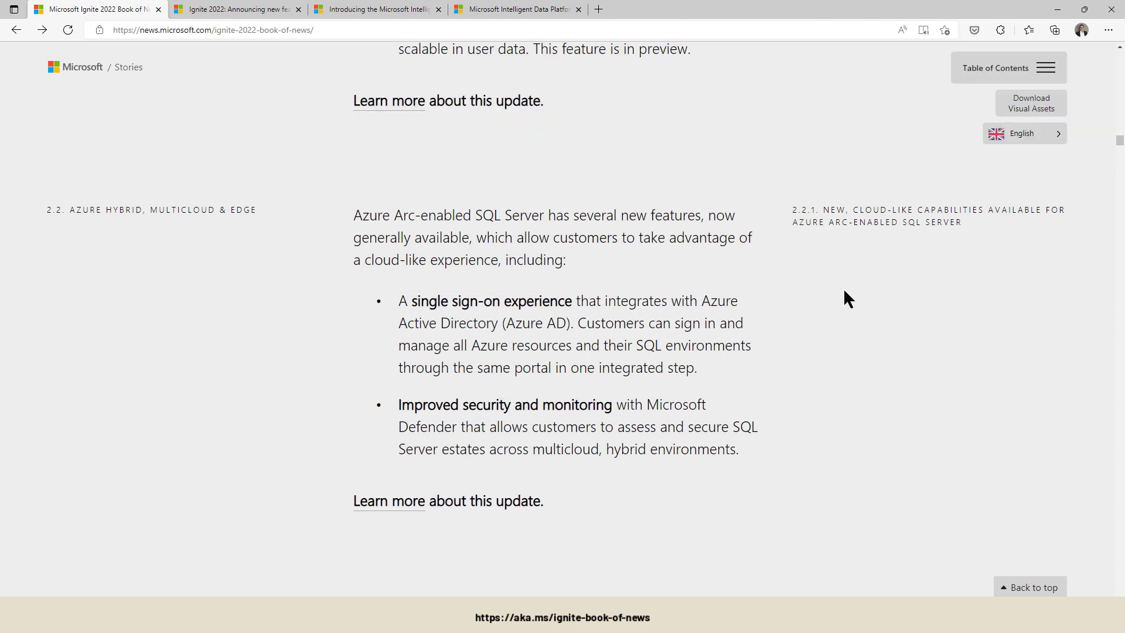
# - Use the table of contents to reach 7.1.6, the Power BI self-service analytics updates
pyautogui.click(1045, 67)
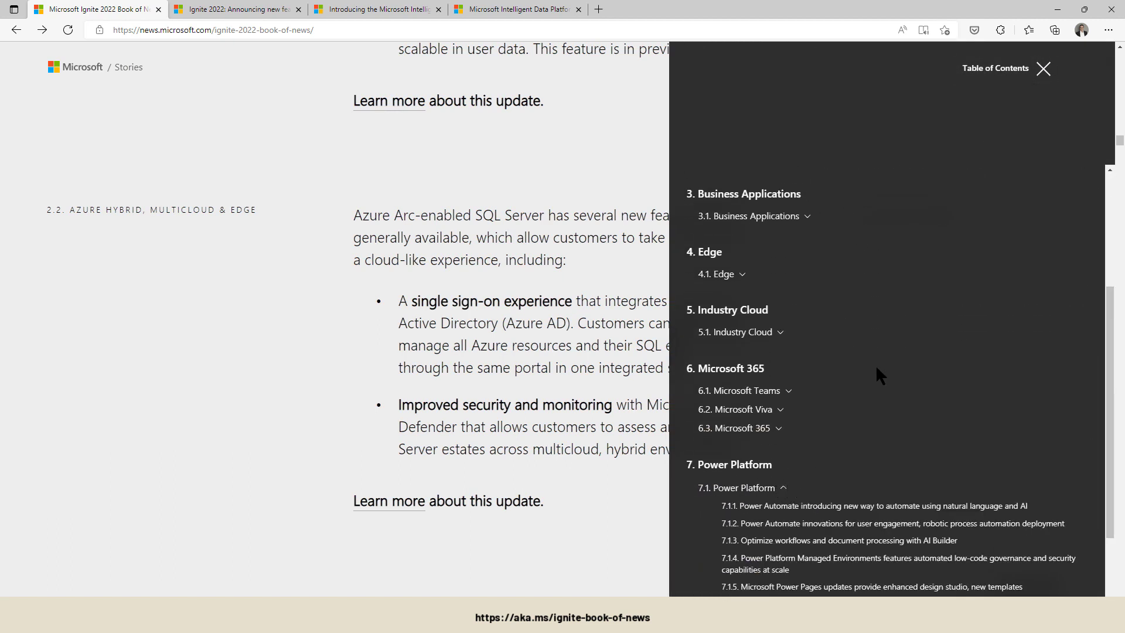
pyautogui.scroll(-3)
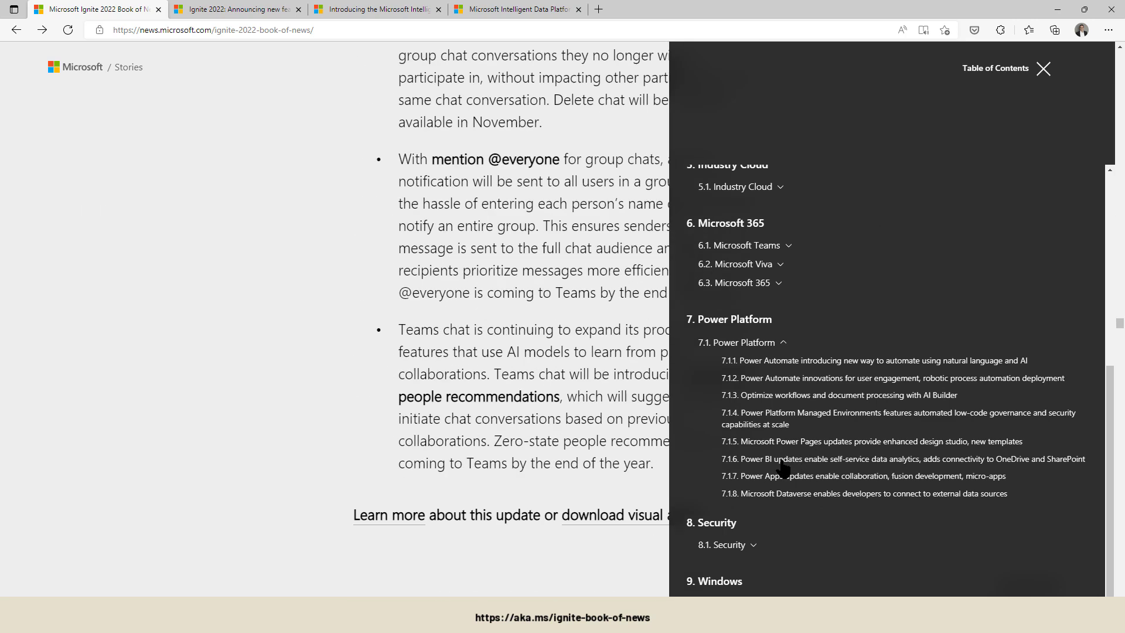
pyautogui.click(903, 458)
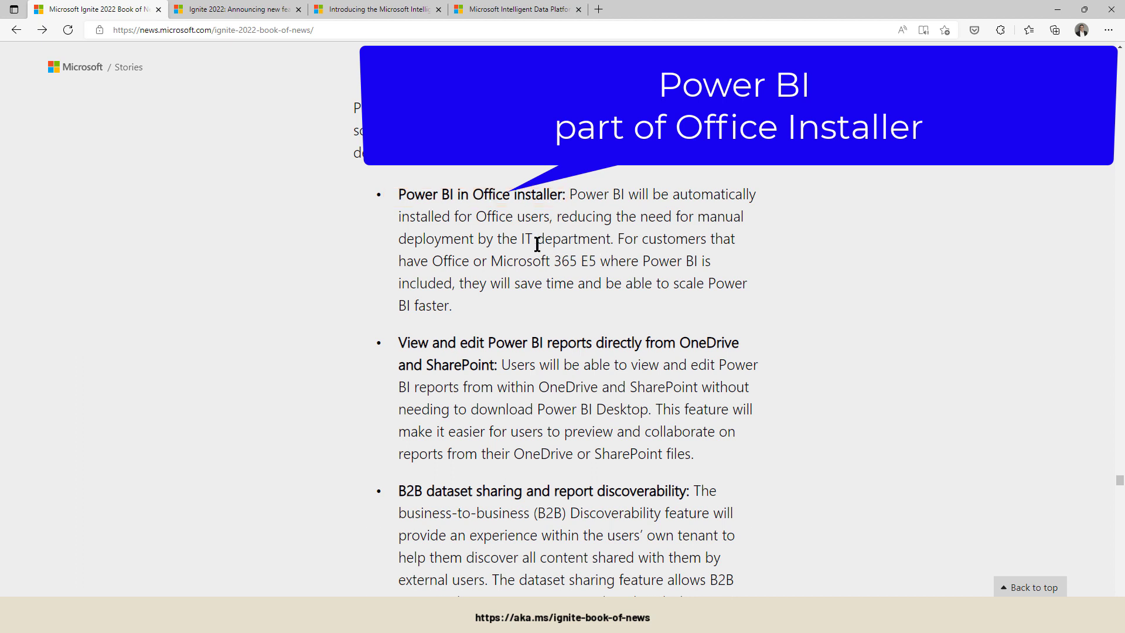
pyautogui.moveTo(578, 260)
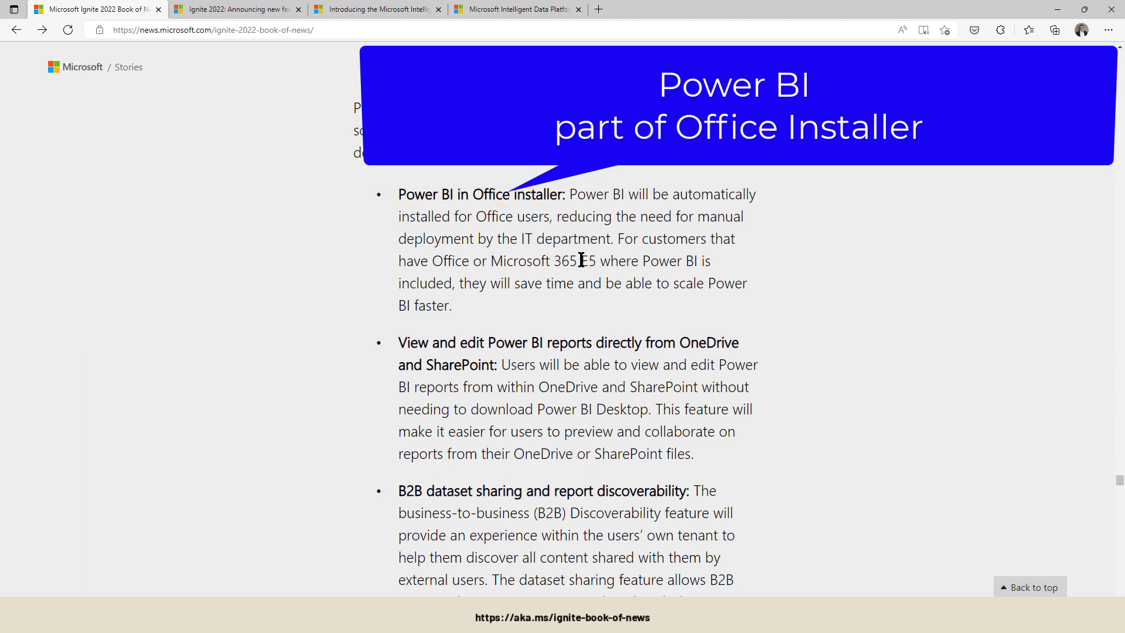
pyautogui.doubleClick(587, 261)
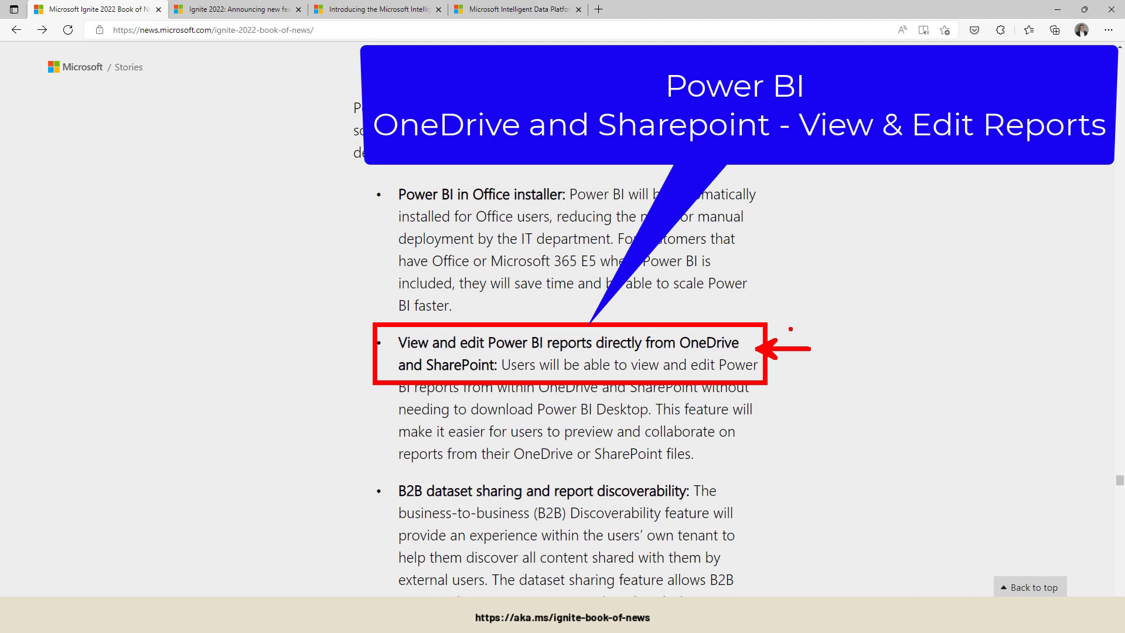
pyautogui.moveTo(644, 357)
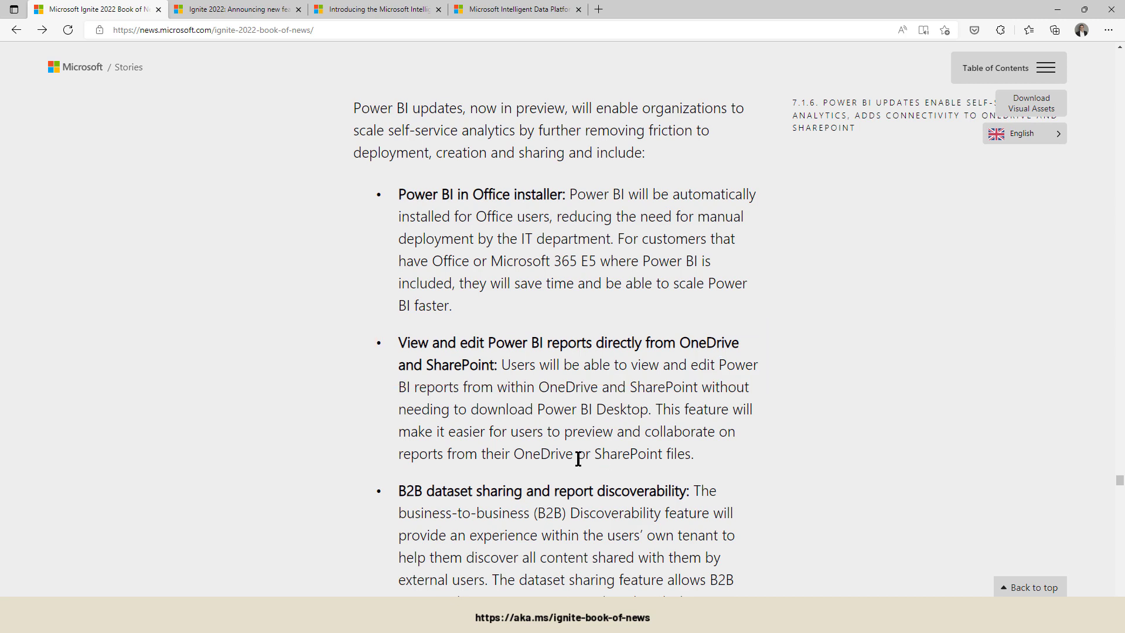
# - Scroll the Power BI updates list down to the Power App solution bullet
pyautogui.scroll(-3)
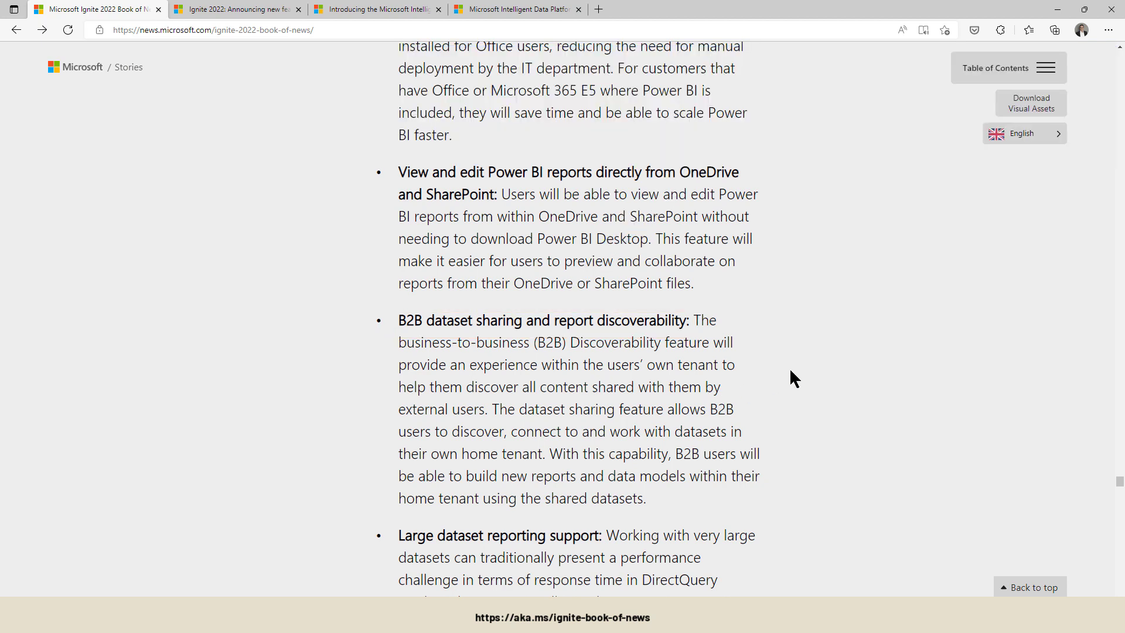
pyautogui.scroll(-3)
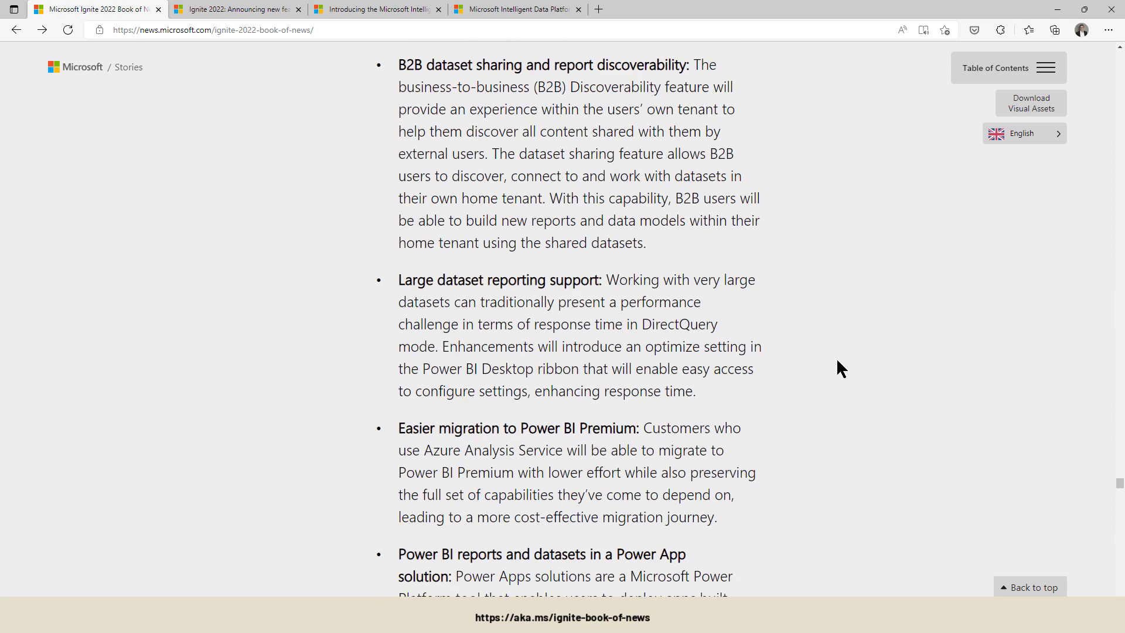
pyautogui.moveTo(356, 269)
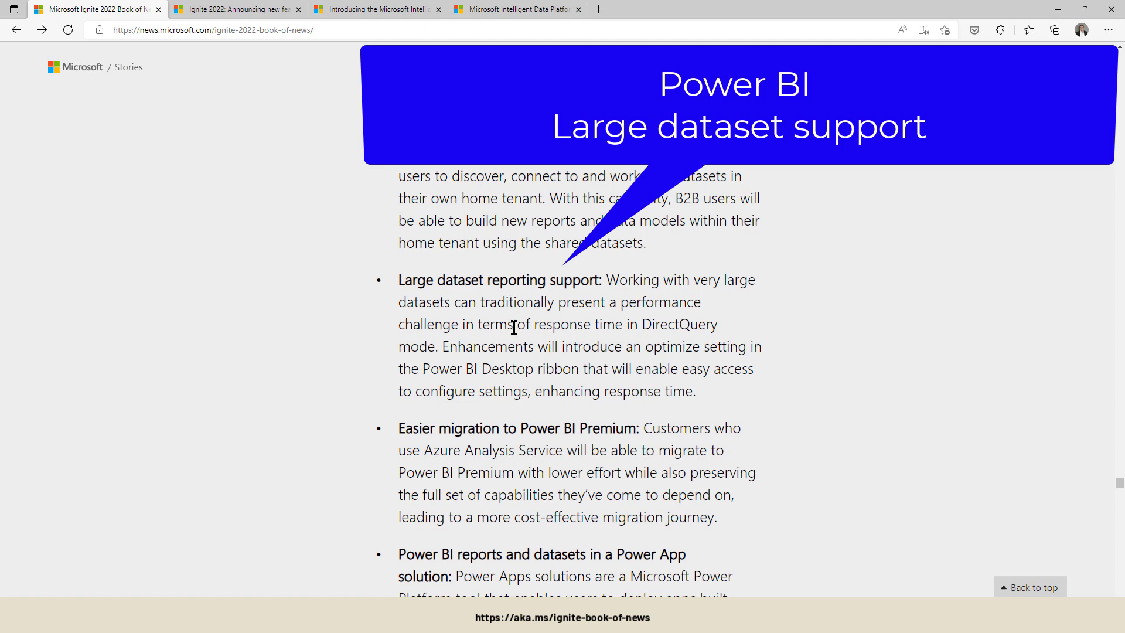
pyautogui.moveTo(859, 338)
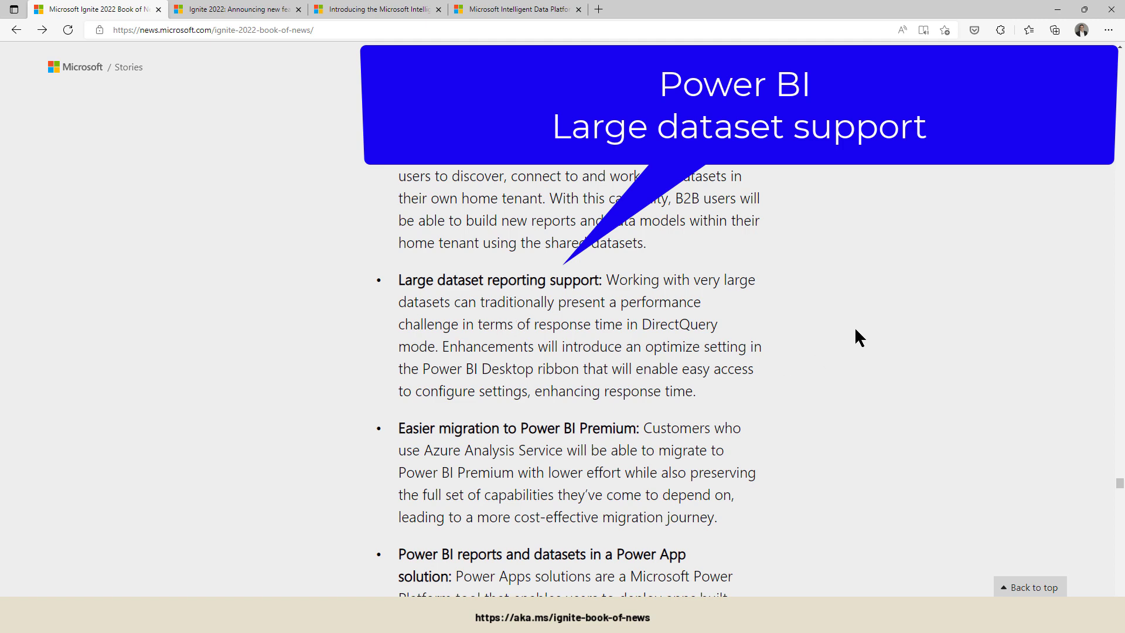
pyautogui.scroll(-3)
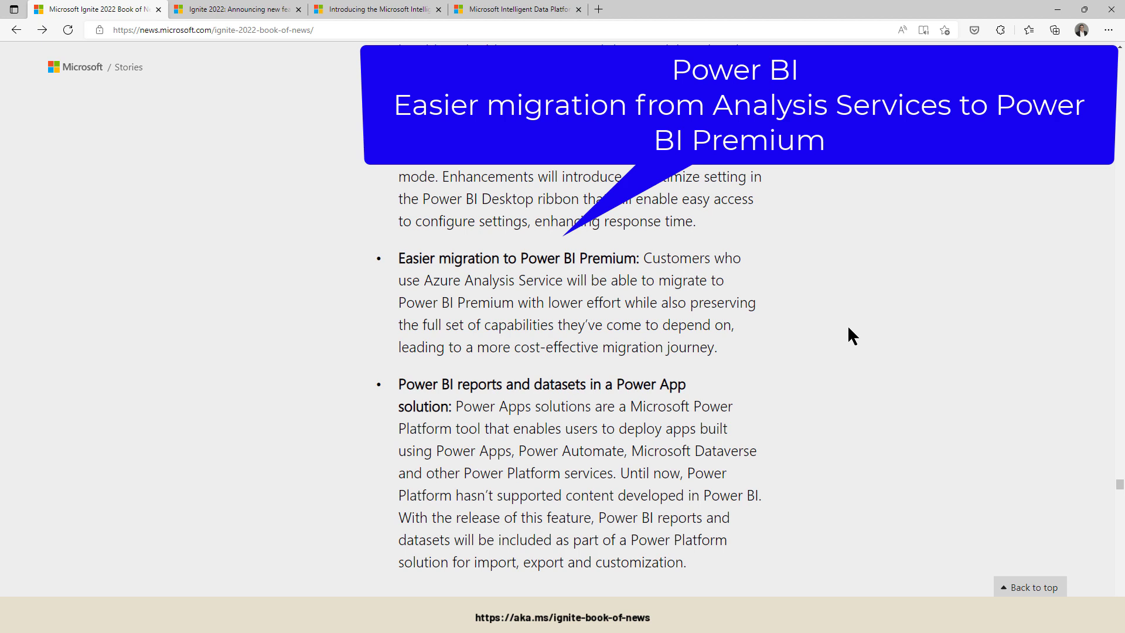
pyautogui.moveTo(393, 368)
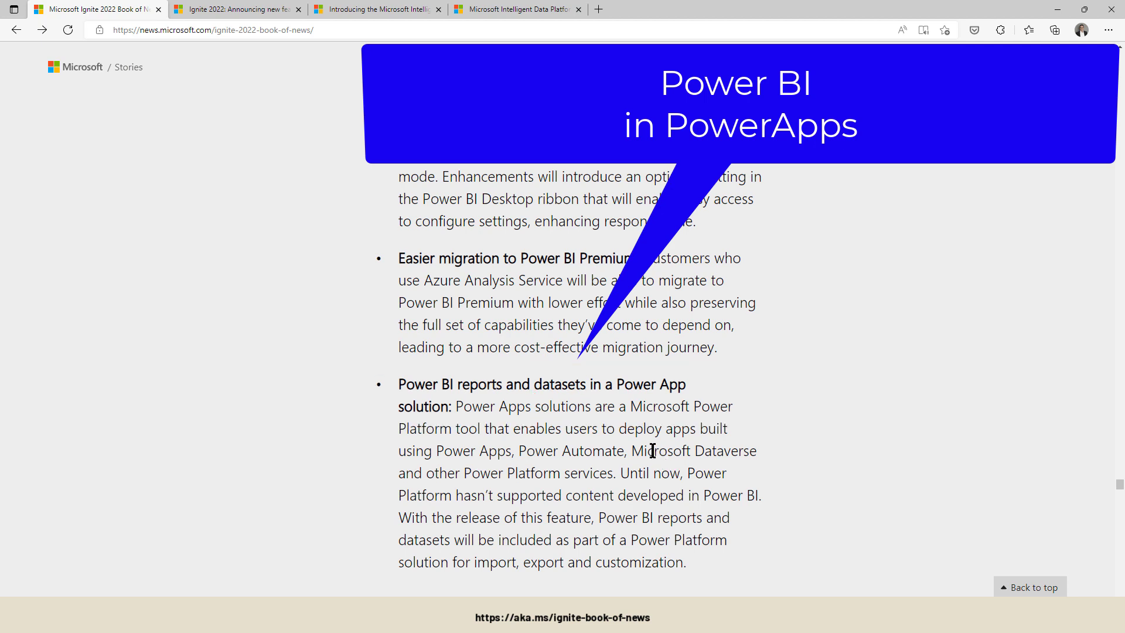
pyautogui.moveTo(615, 441)
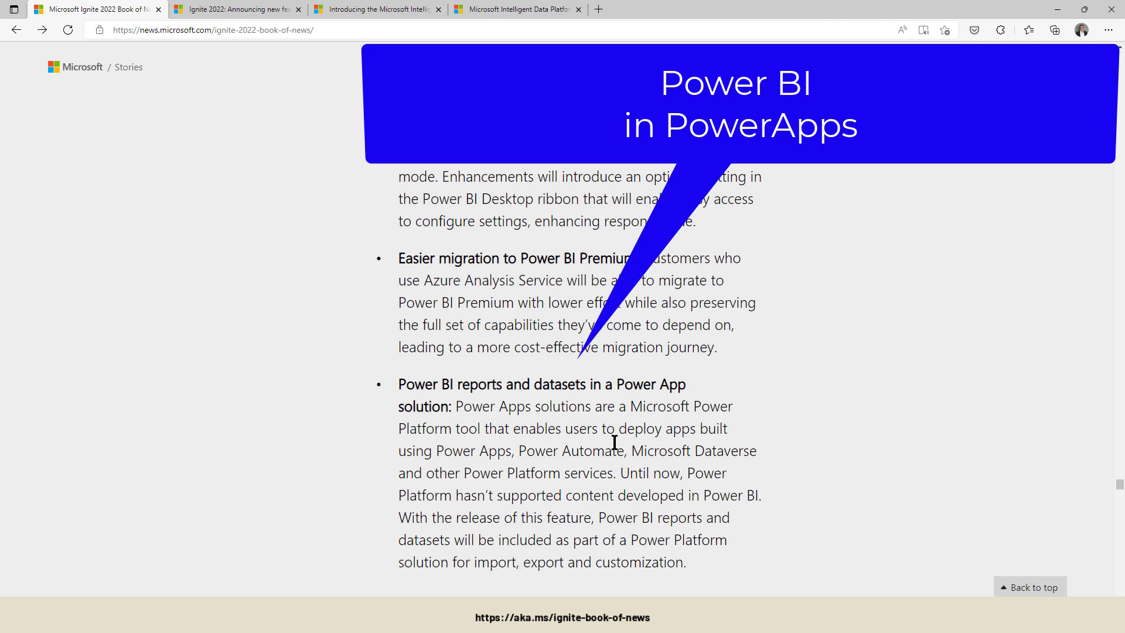
pyautogui.moveTo(633, 432)
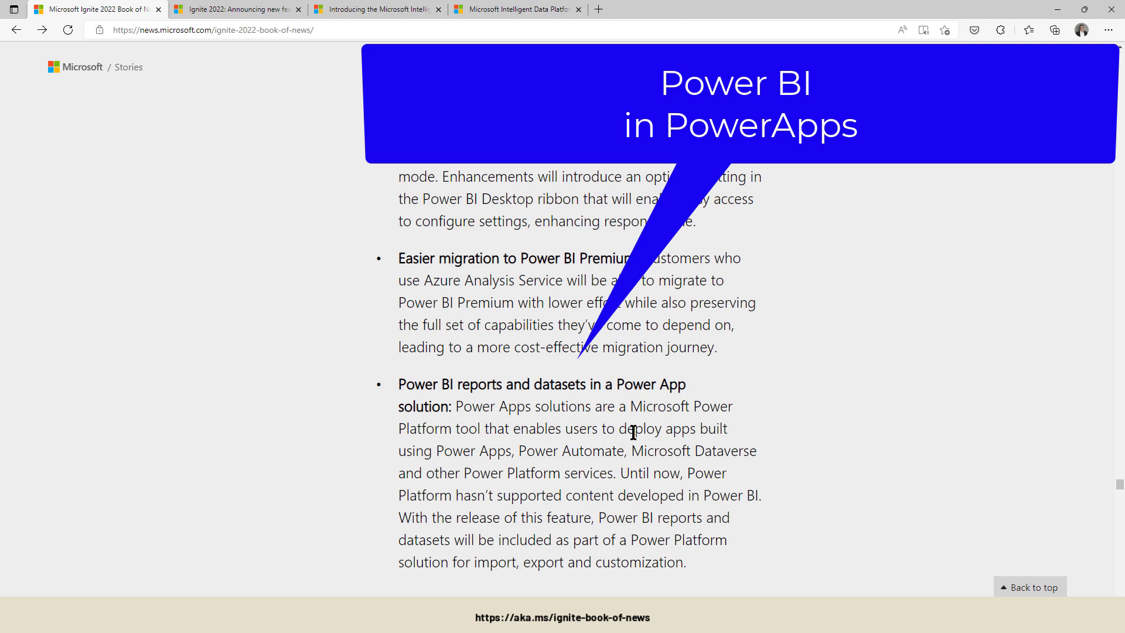